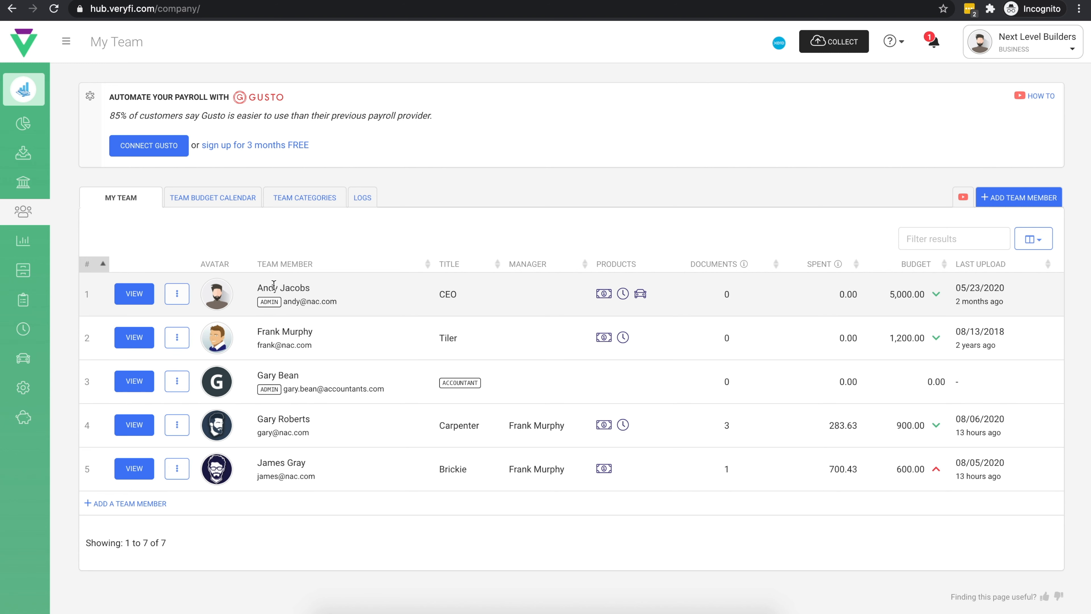
mouse_move(292, 303)
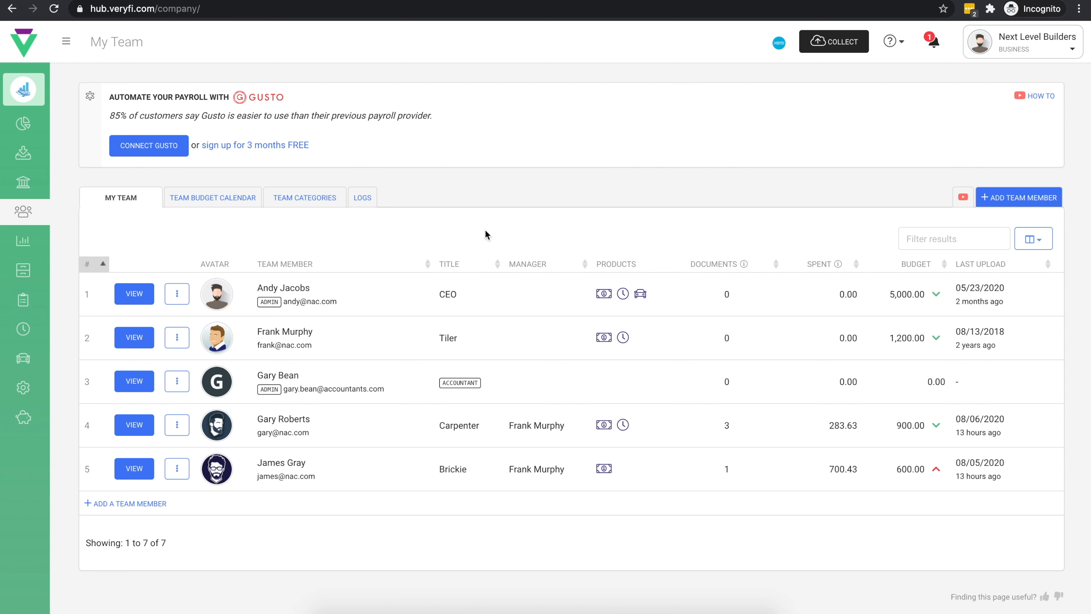
mouse_move(506, 233)
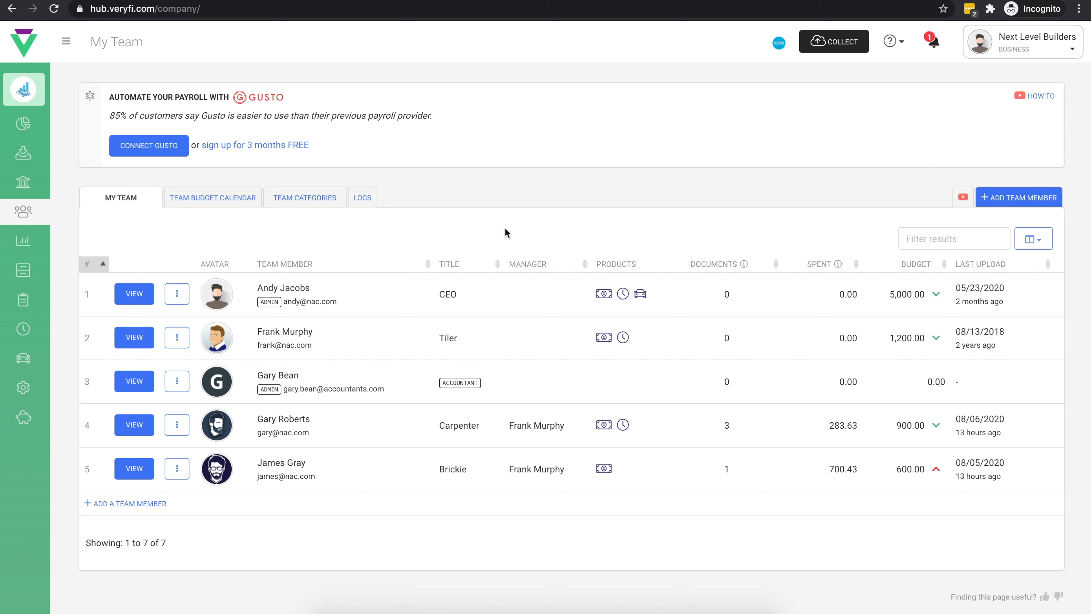
mouse_move(523, 233)
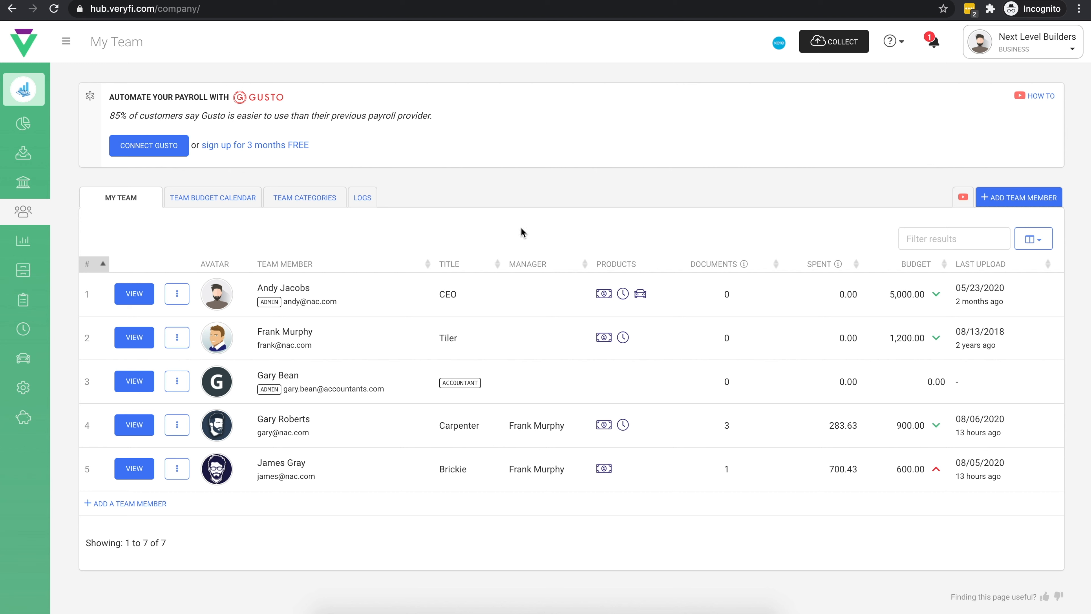
mouse_move(624, 233)
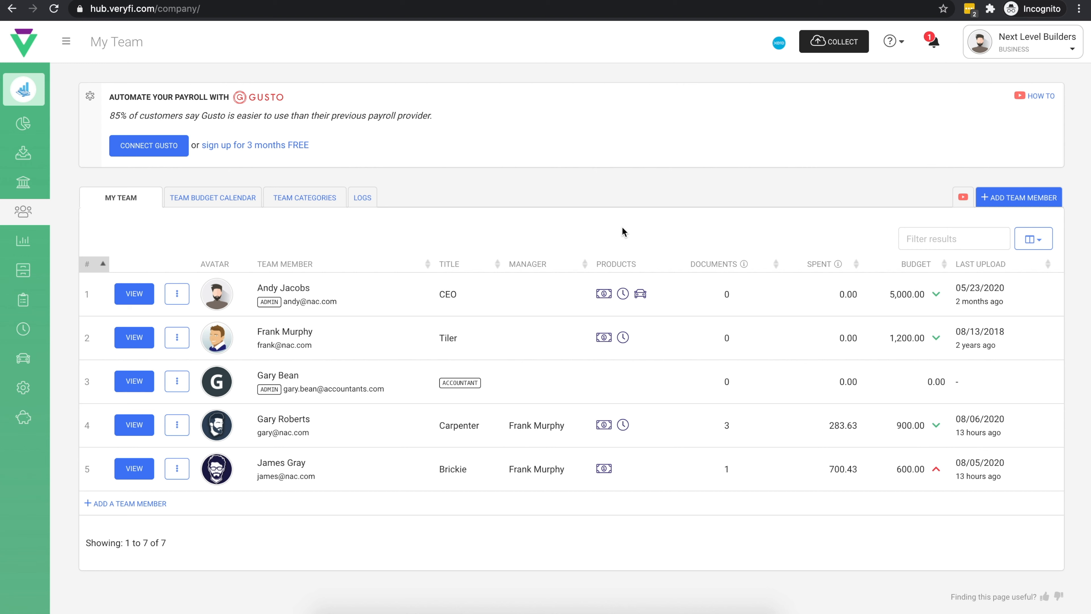
mouse_move(478, 247)
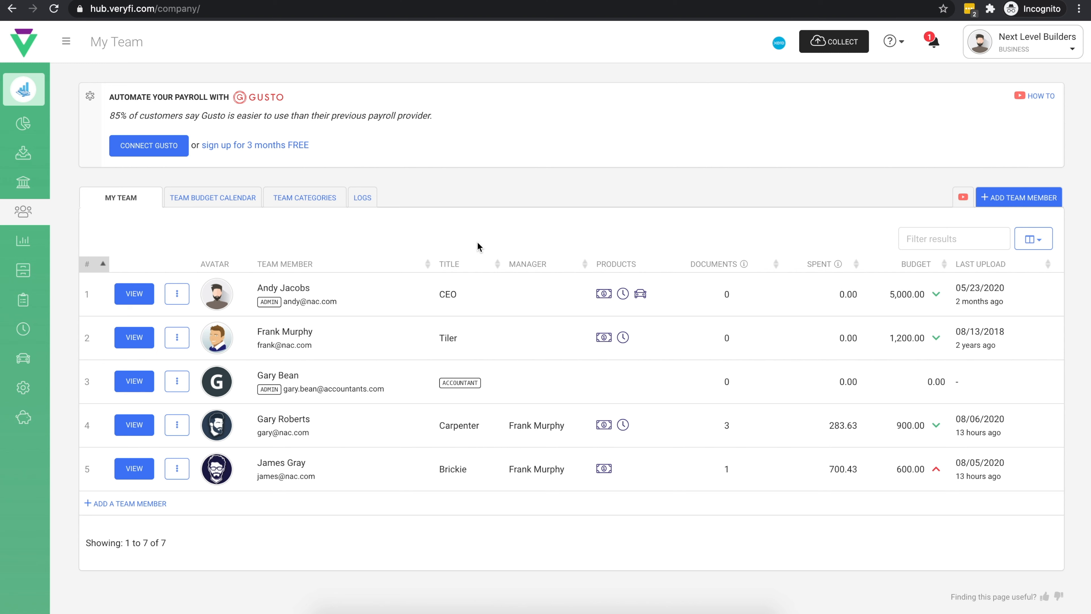
mouse_move(498, 325)
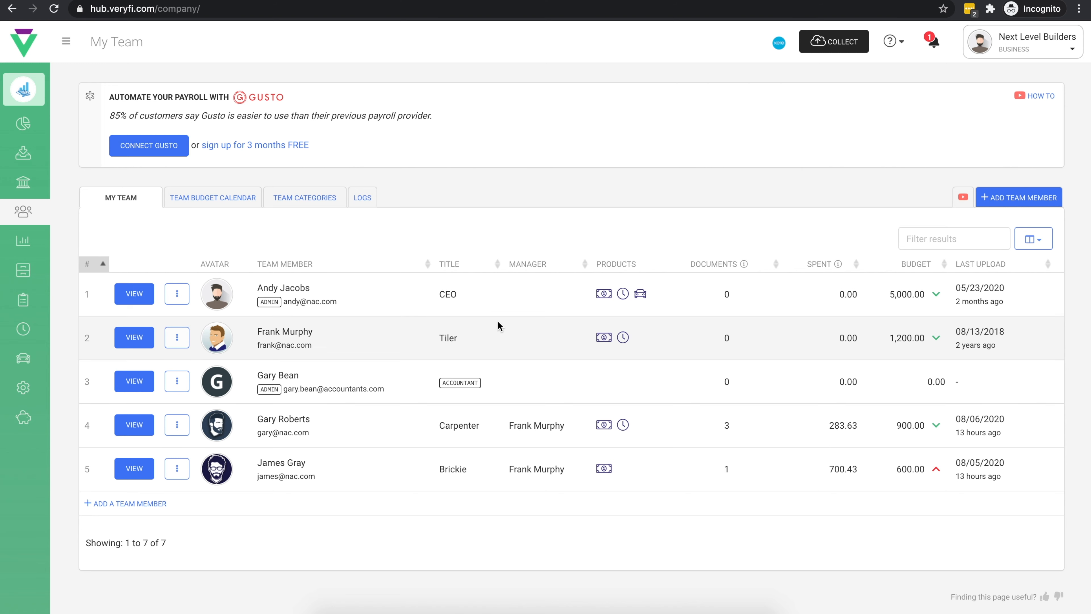
mouse_move(518, 495)
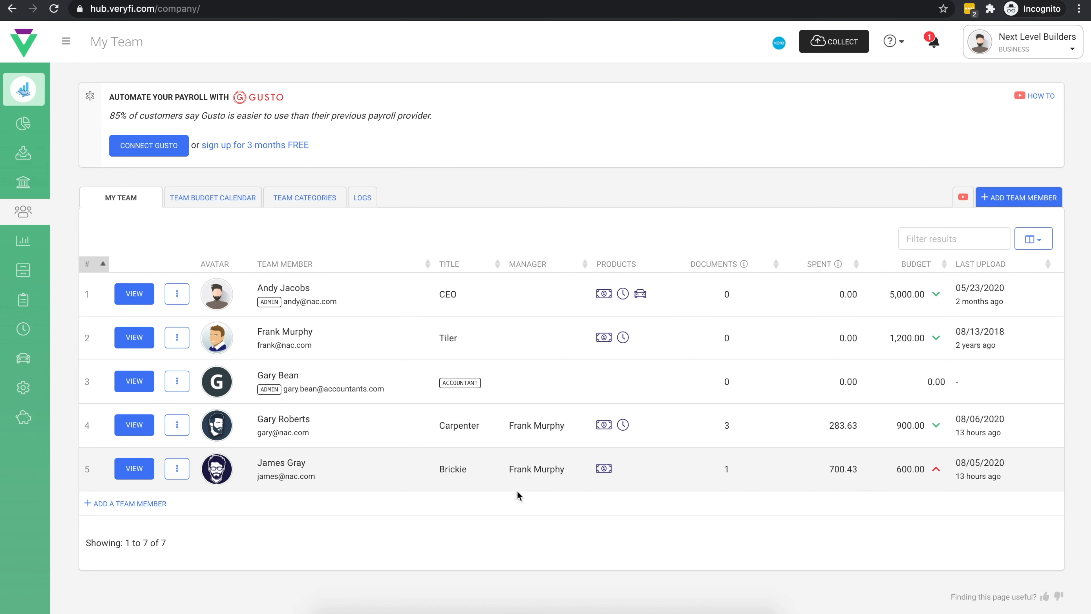
mouse_move(533, 522)
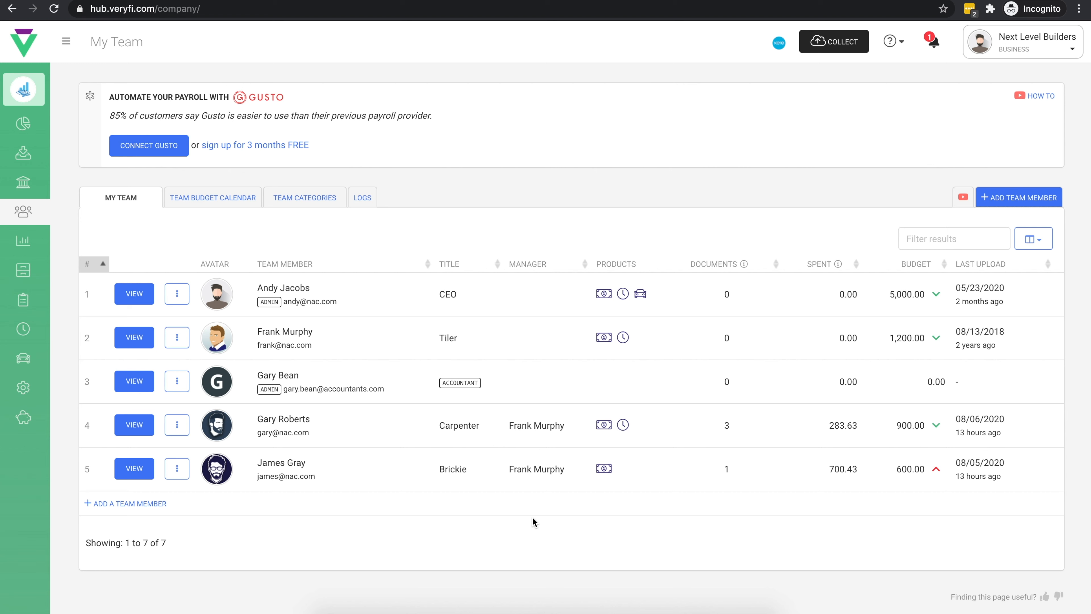
mouse_move(599, 523)
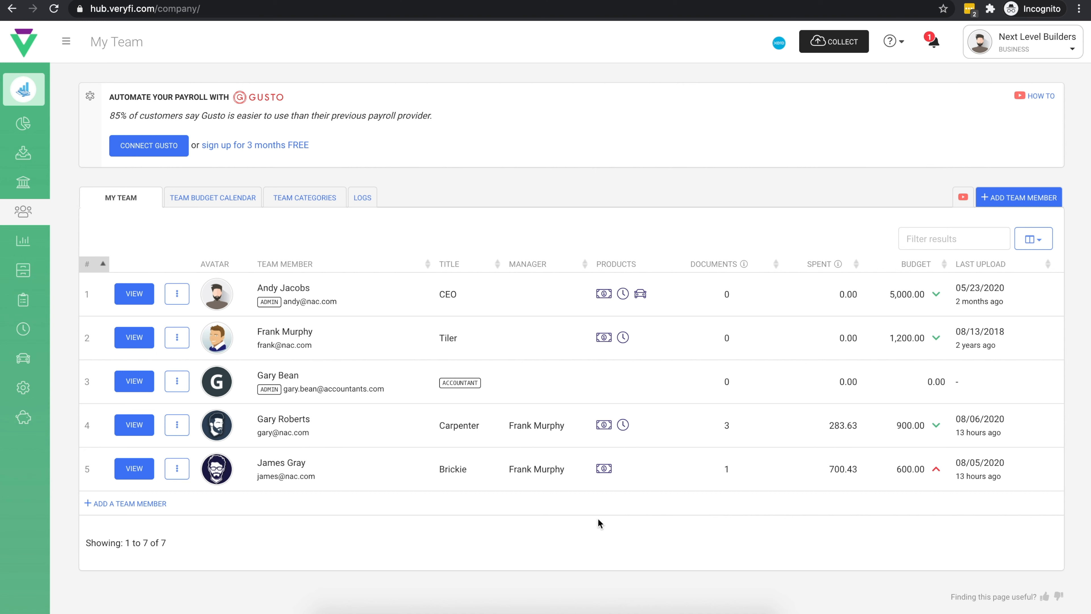
mouse_move(779, 538)
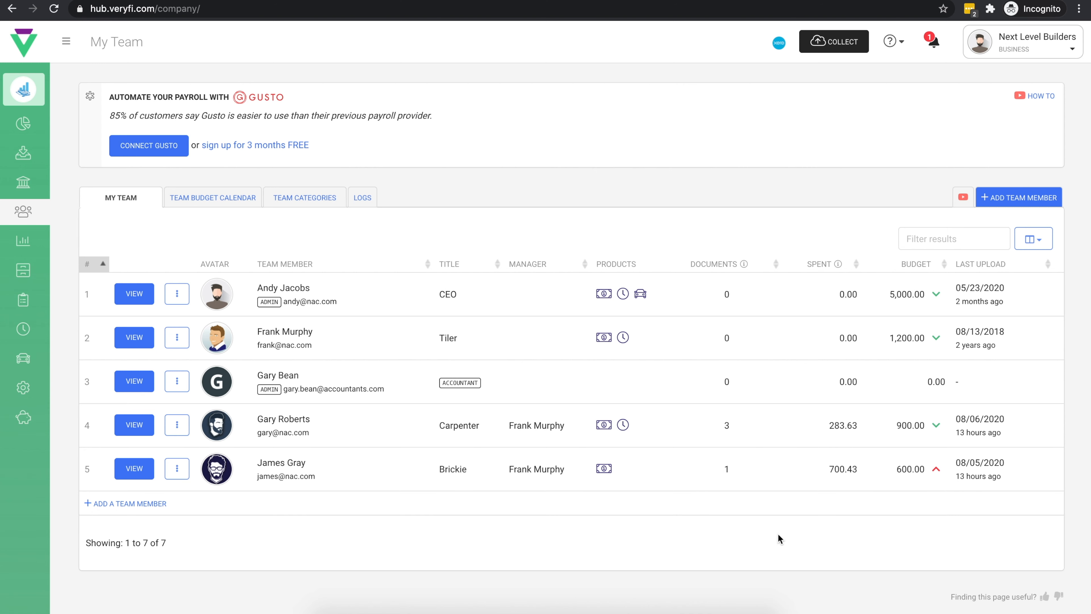
mouse_move(739, 530)
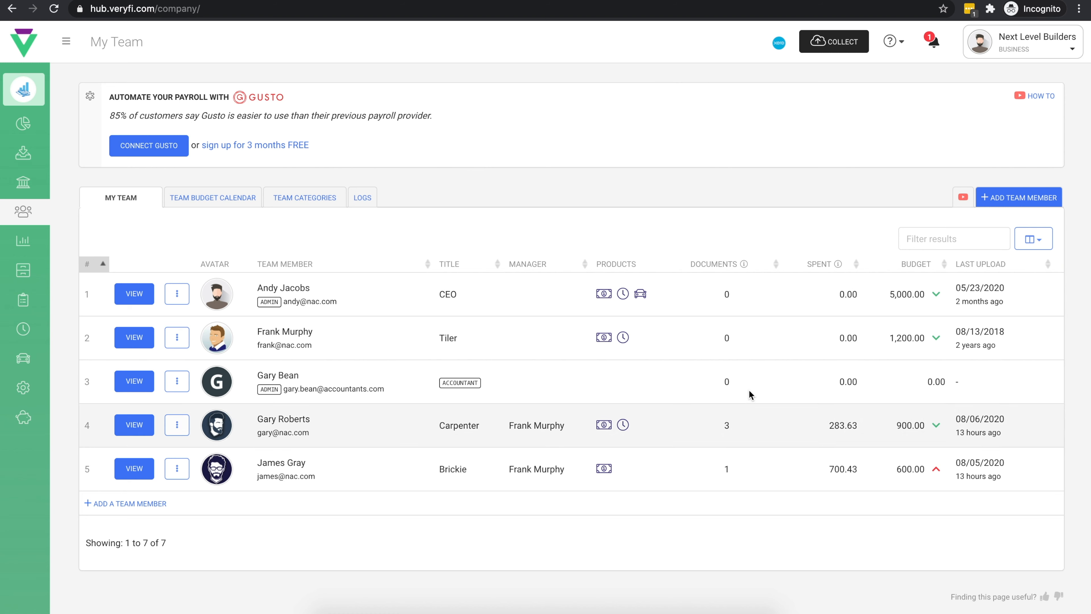
mouse_move(729, 419)
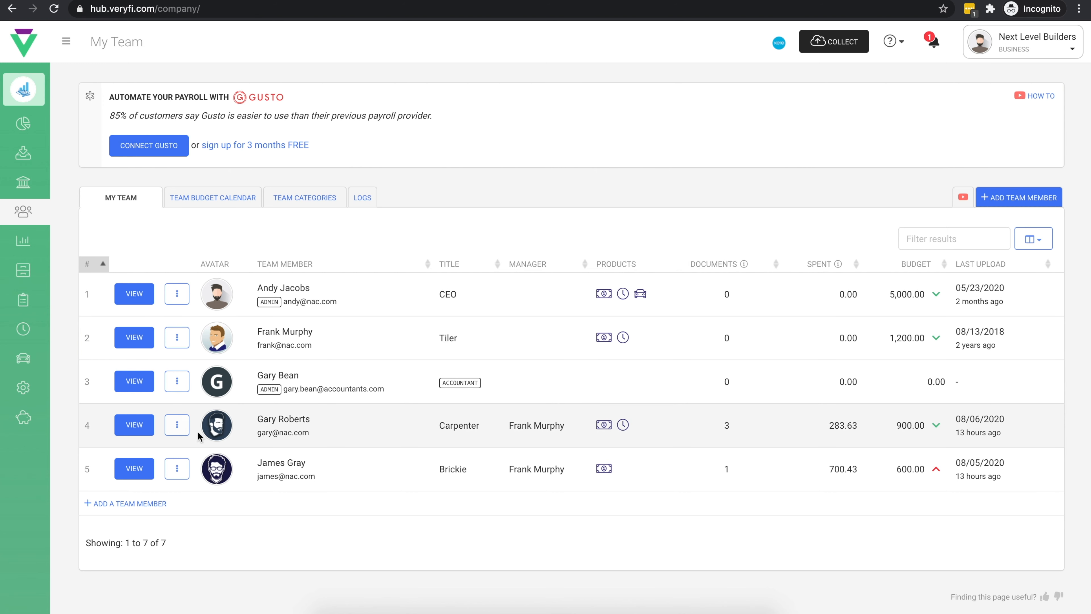
left_click(176, 424)
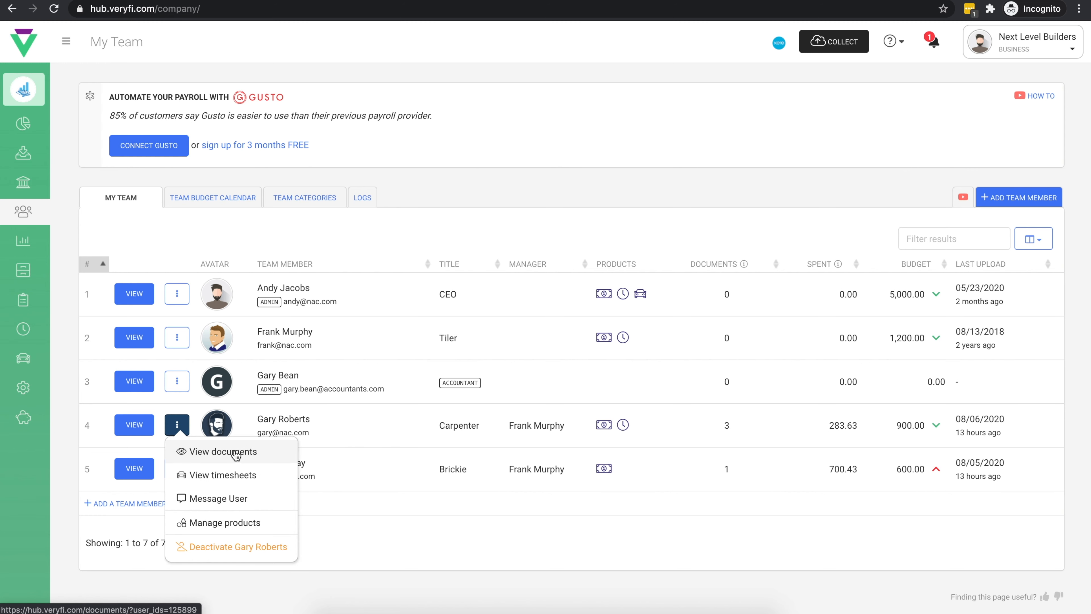
left_click(224, 452)
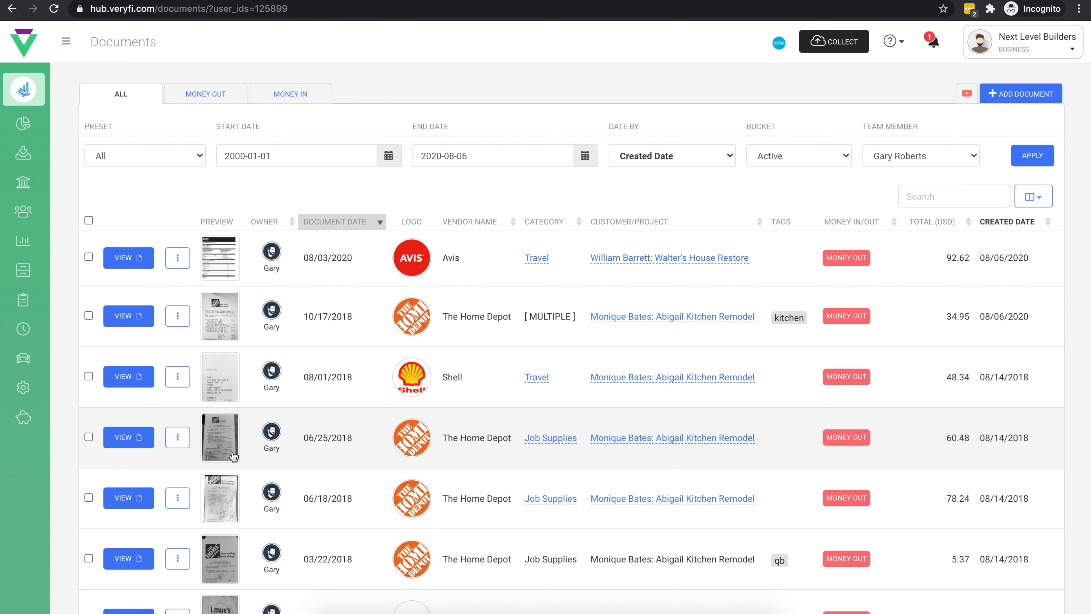
mouse_move(268, 195)
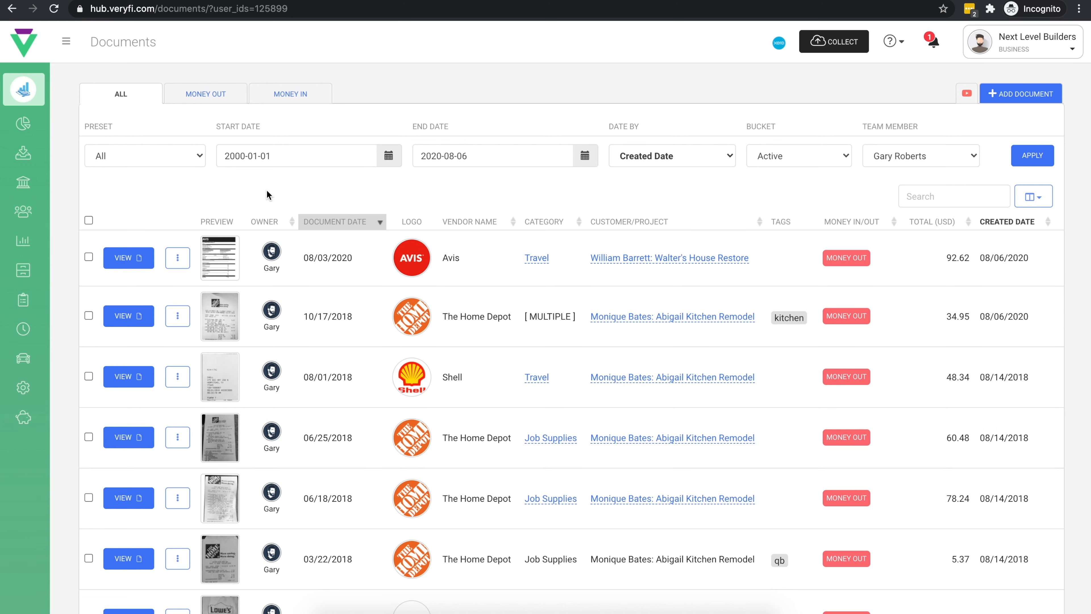
mouse_move(244, 171)
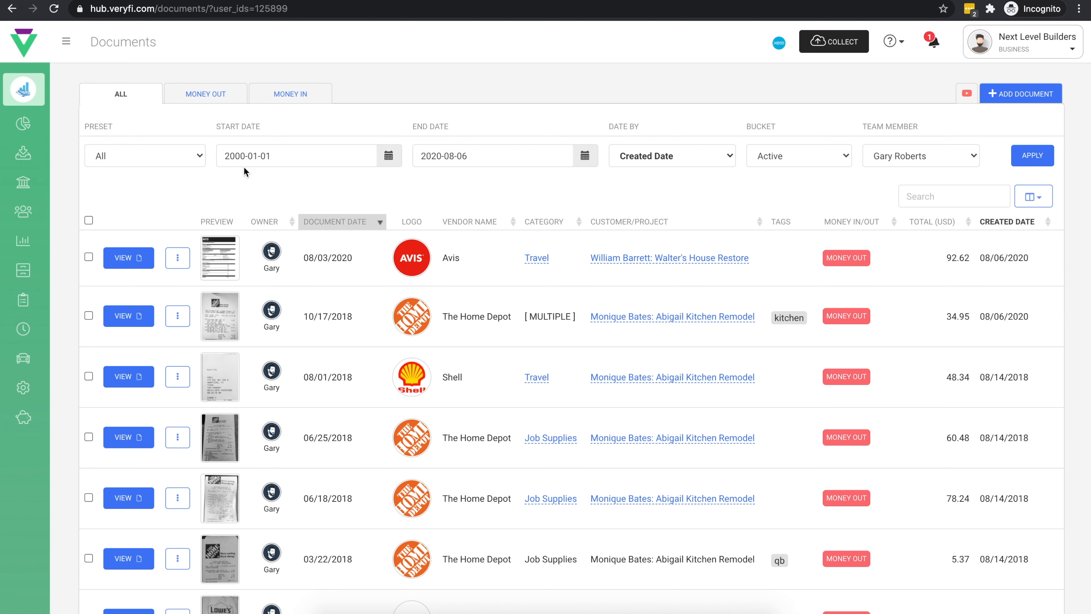
mouse_move(335, 183)
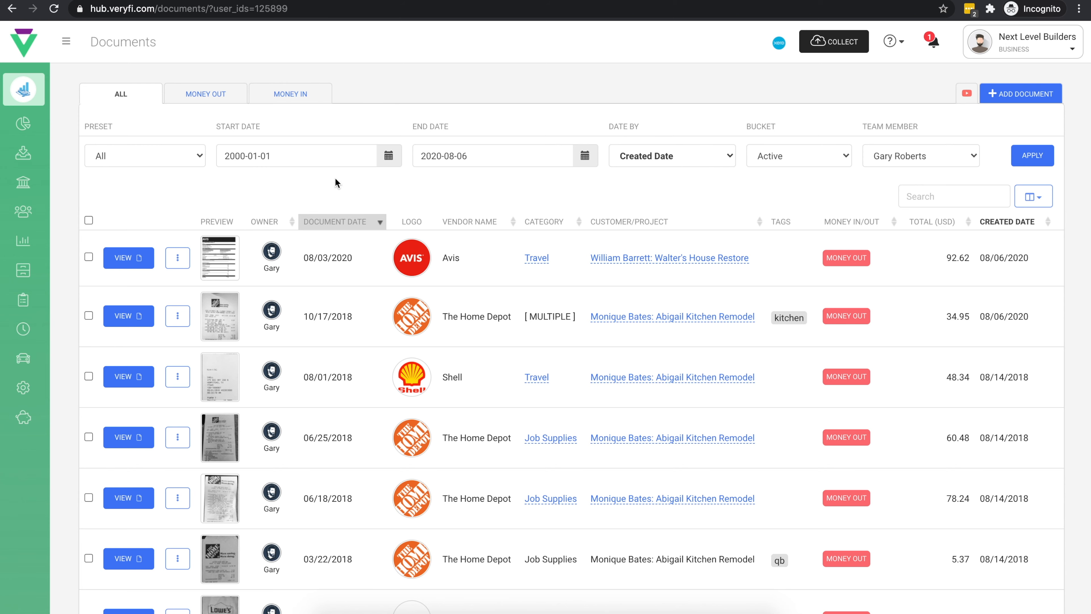
mouse_move(490, 178)
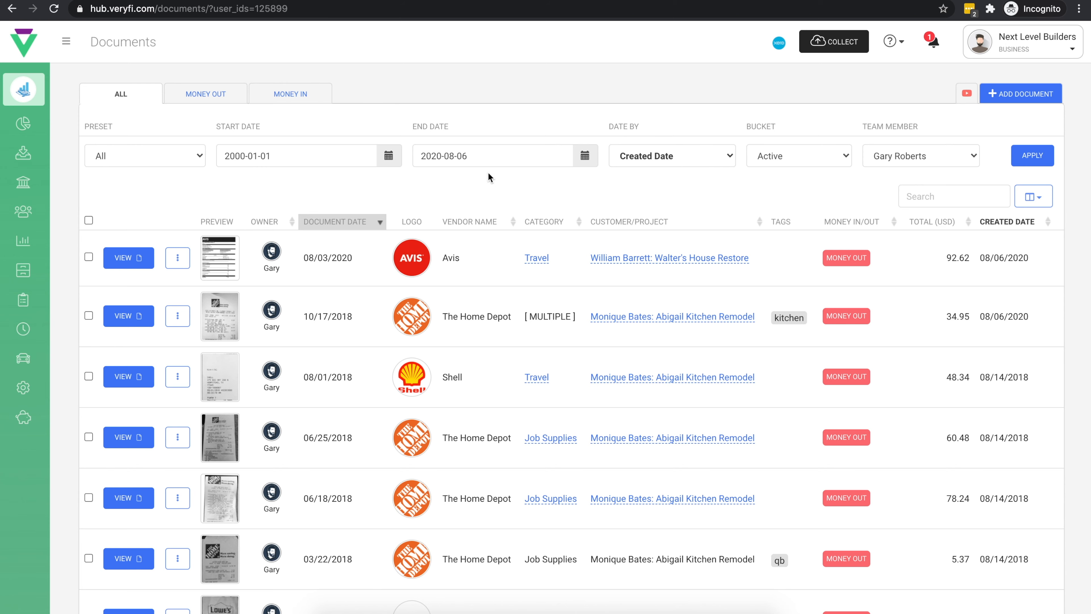
scroll("down", 3)
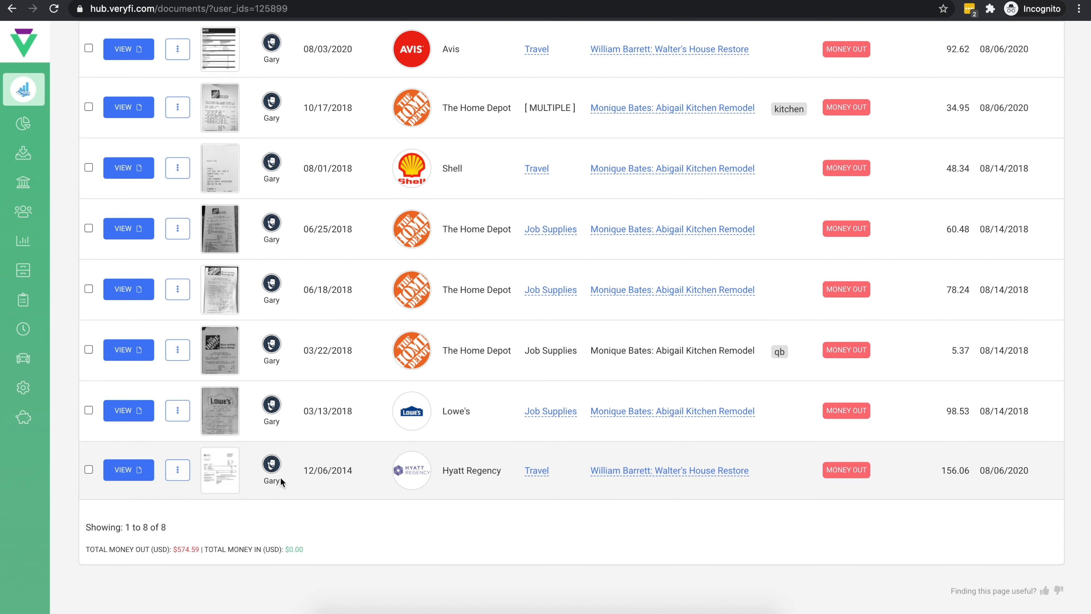
mouse_move(248, 543)
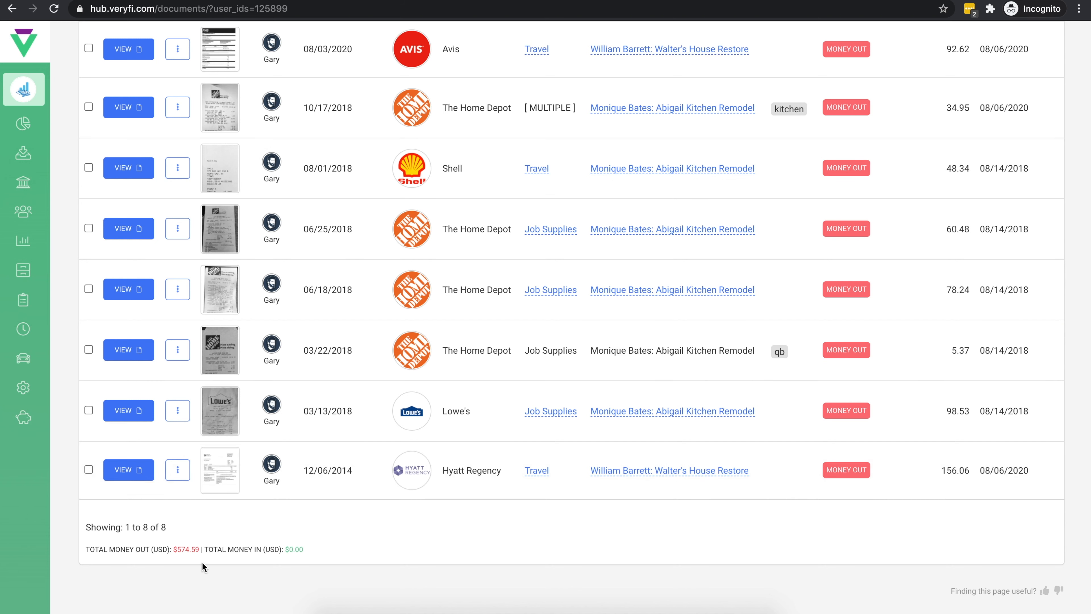
mouse_move(181, 544)
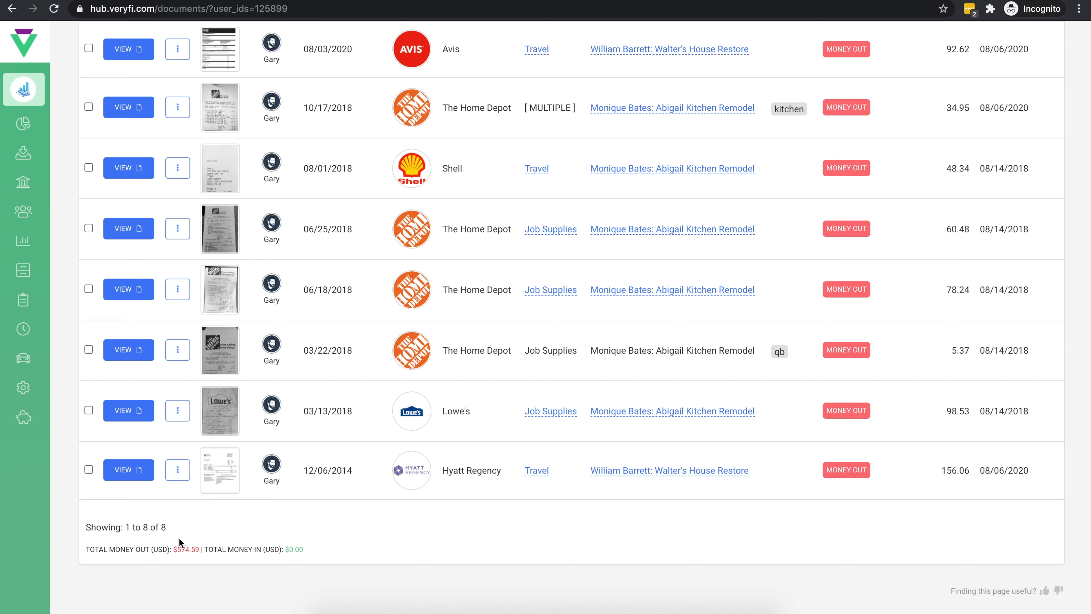
mouse_move(210, 566)
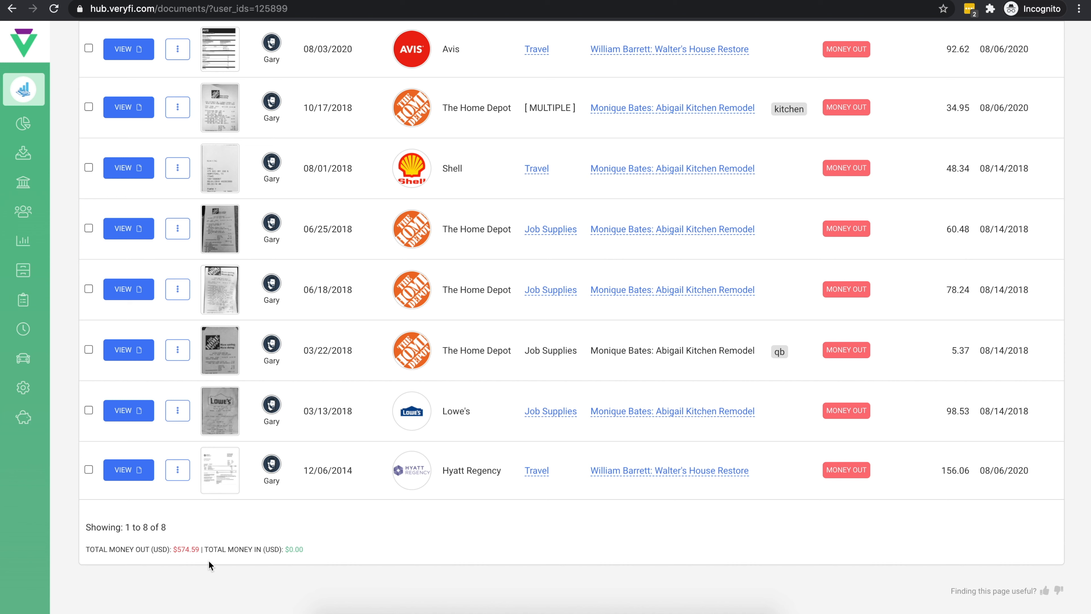
mouse_move(312, 557)
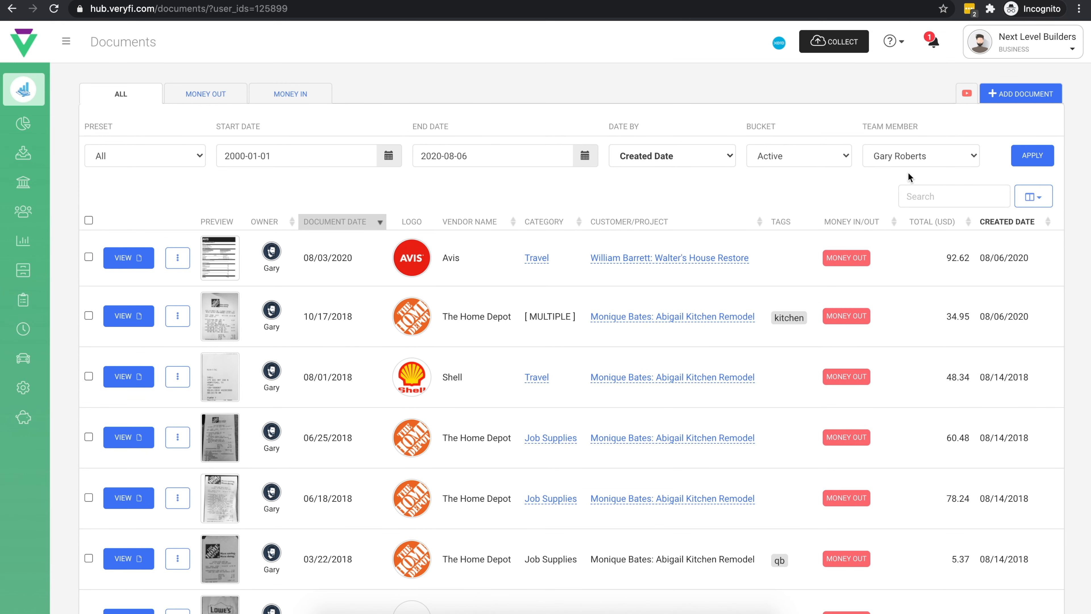
left_click(920, 155)
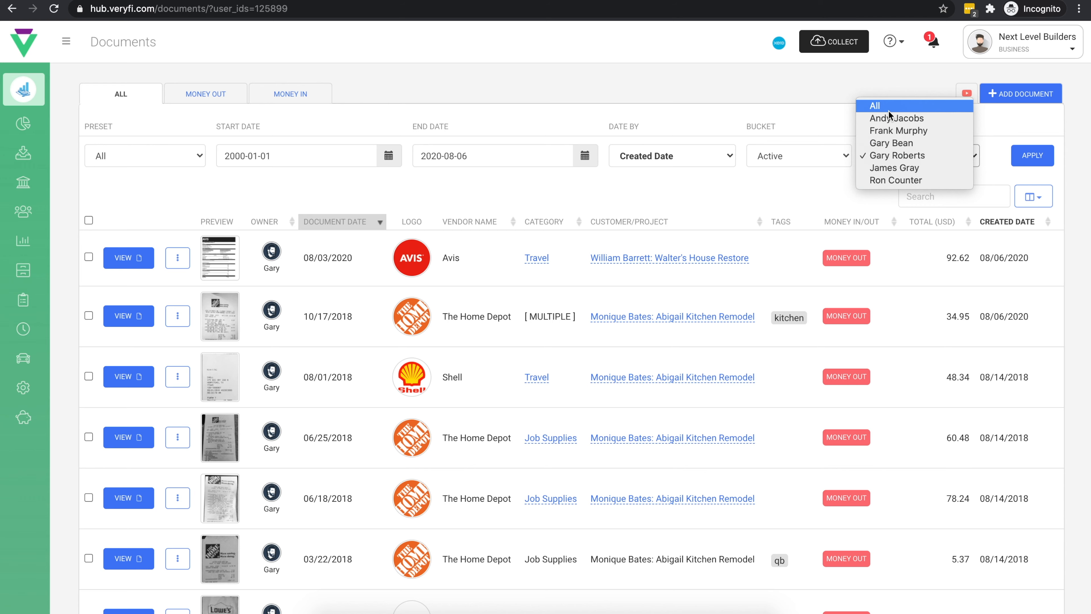
Step: Show documents from All team members and view Gary's USD 34.95 Home Depot receipt
left_click(875, 106)
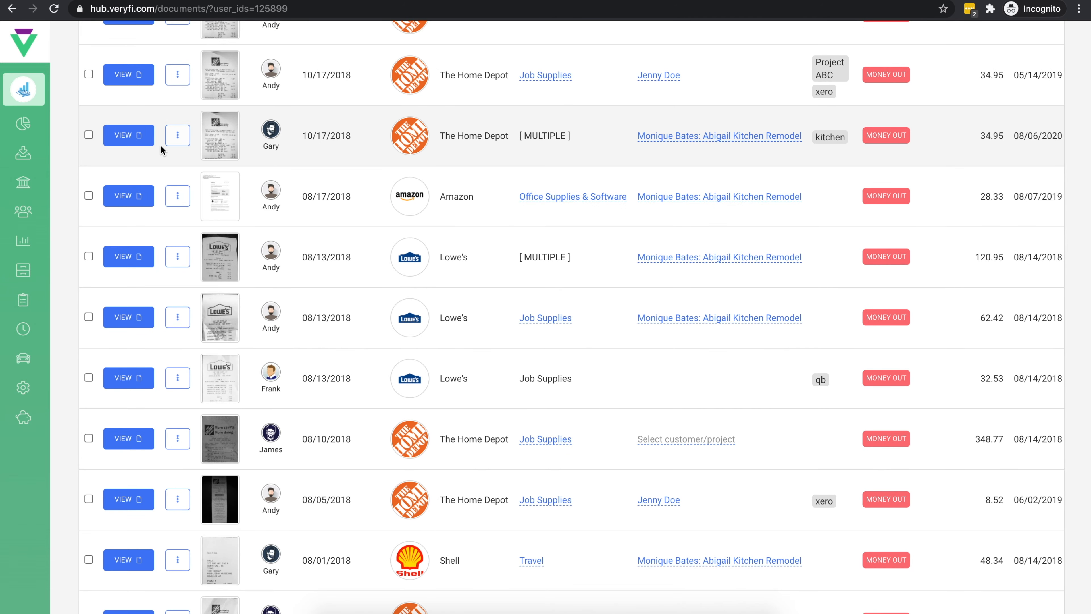
left_click(128, 135)
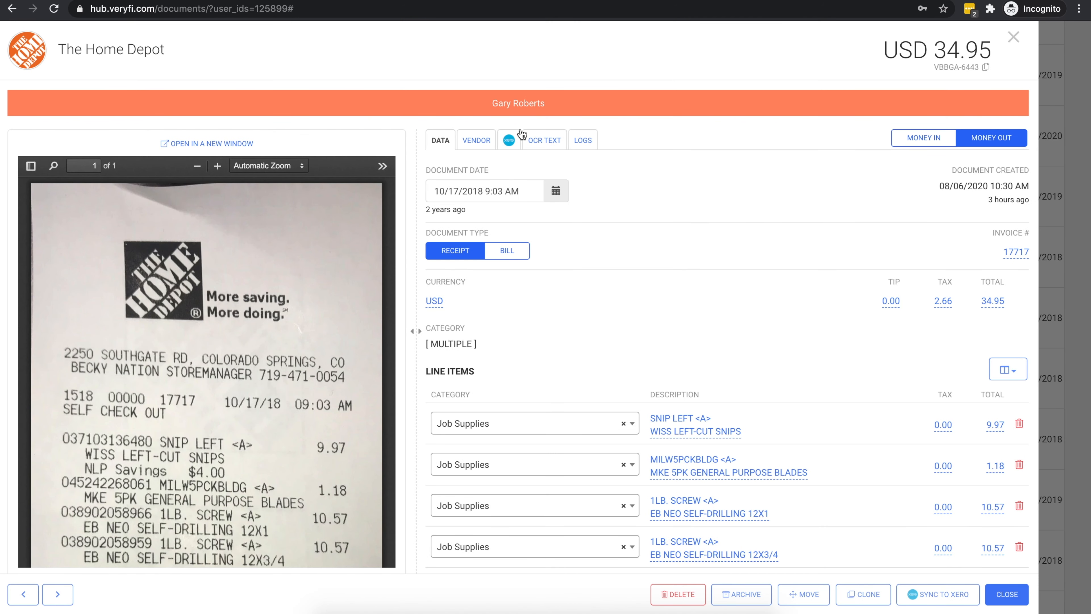
Step: Review the receipt's line items, kitchen remodel project, kitchen tag, notes and sync status
scroll("down", 3)
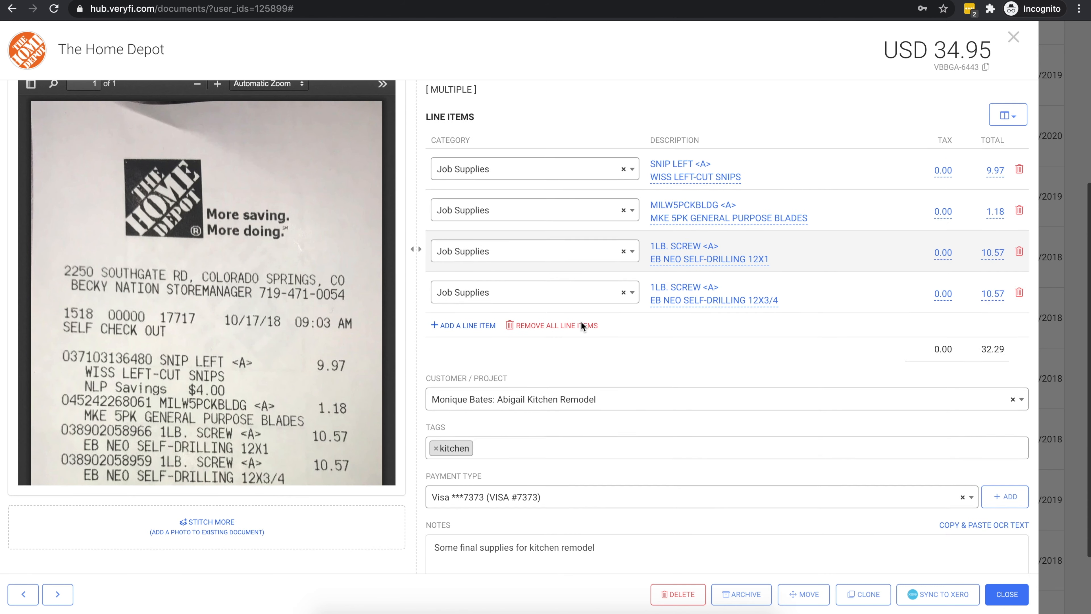
scroll("down", 3)
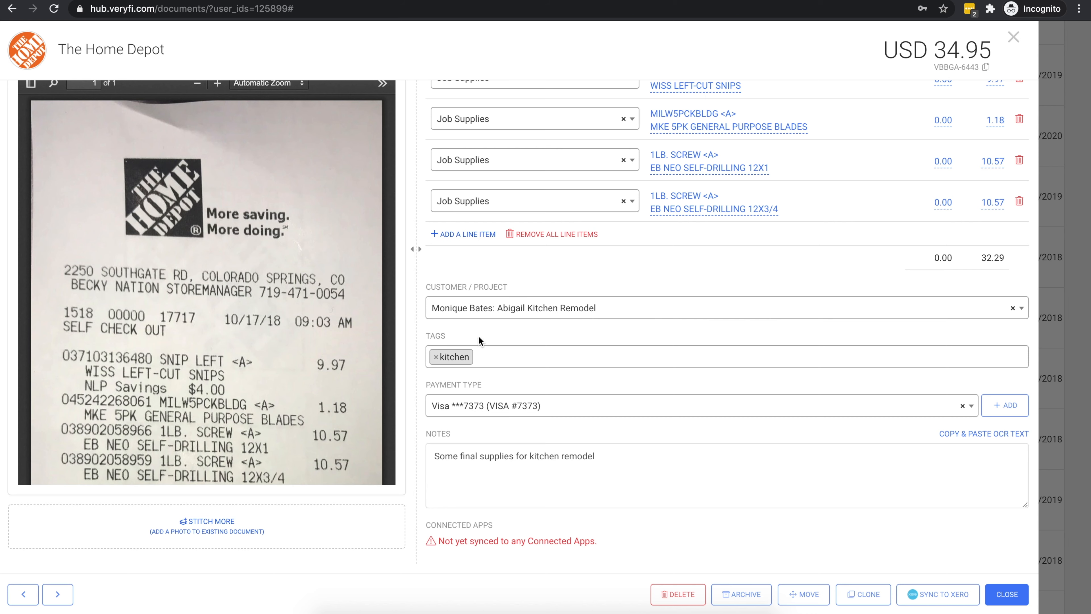
mouse_move(499, 444)
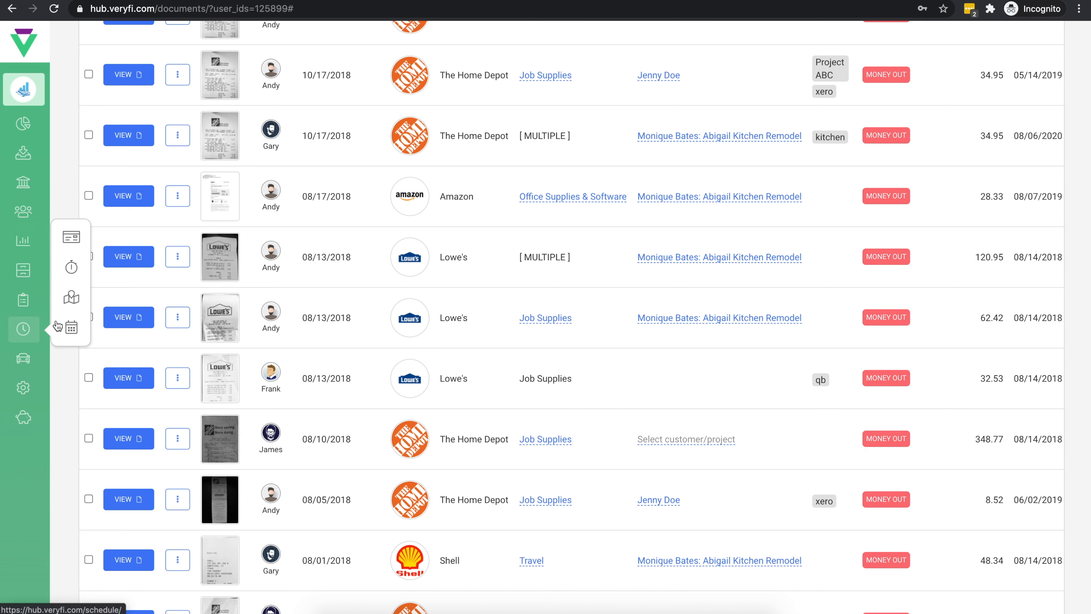
mouse_move(71, 268)
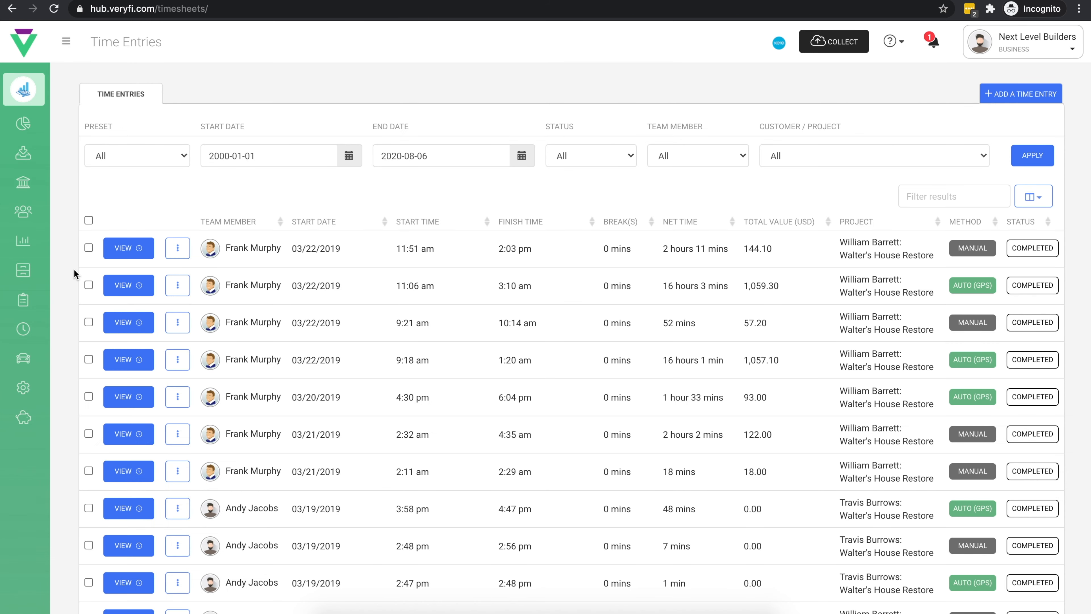
scroll("down", 3)
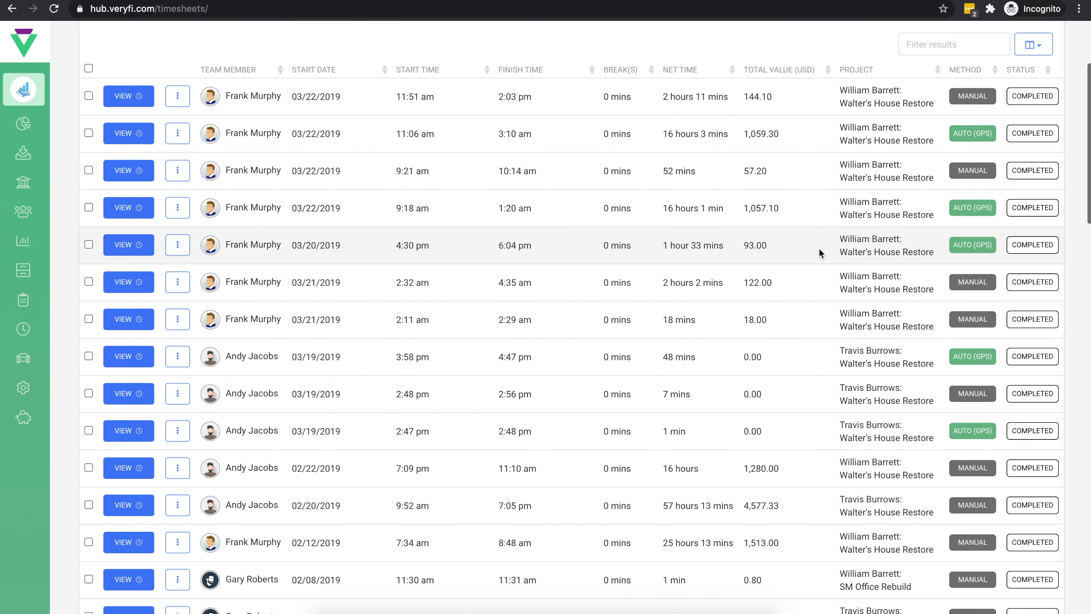
scroll("down", 3)
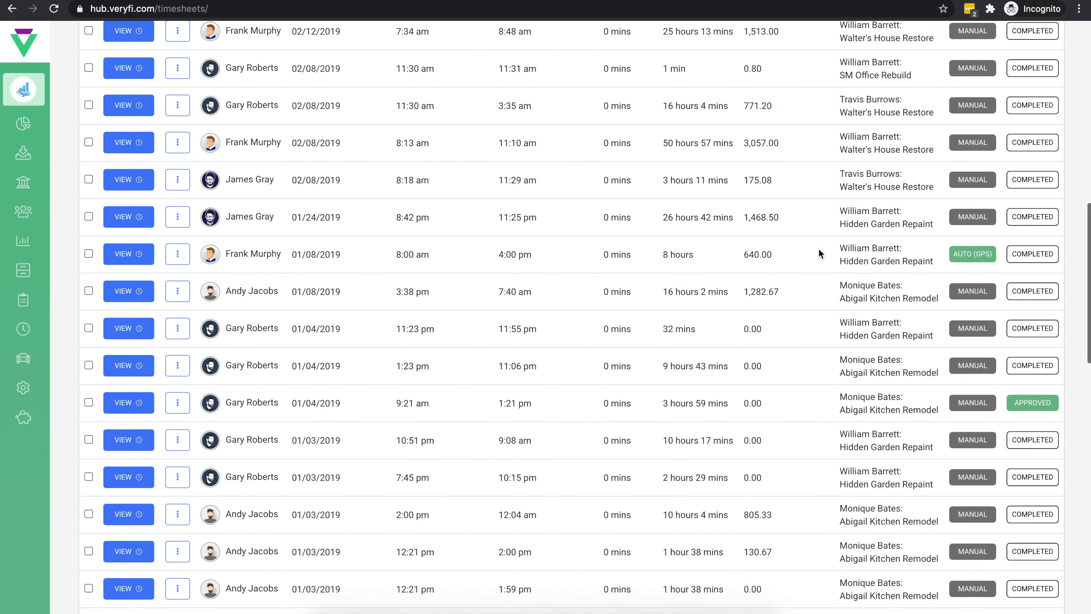
scroll("down", 3)
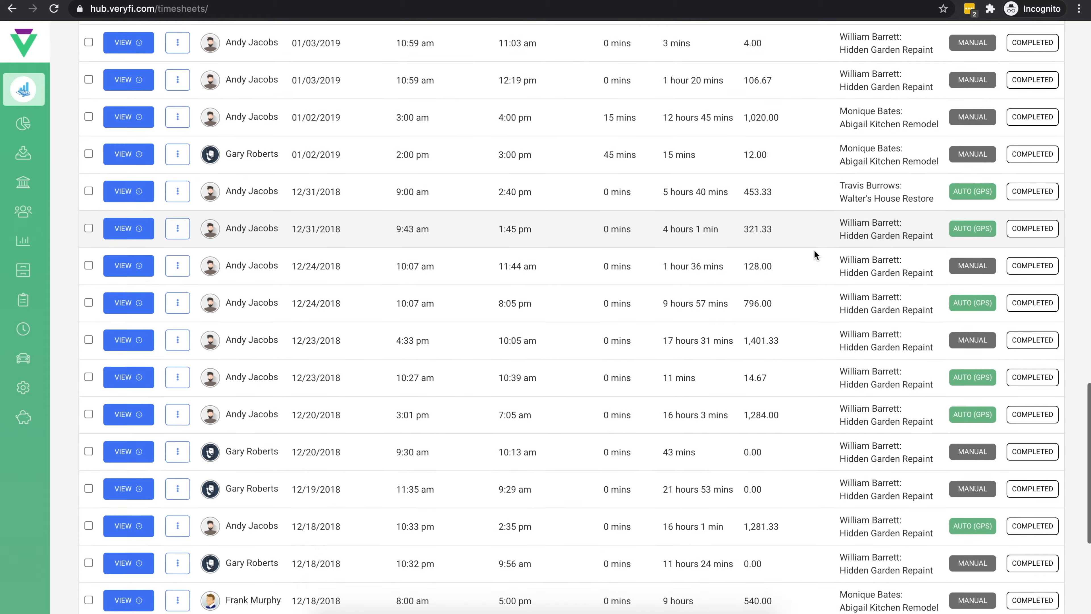
scroll("down", 3)
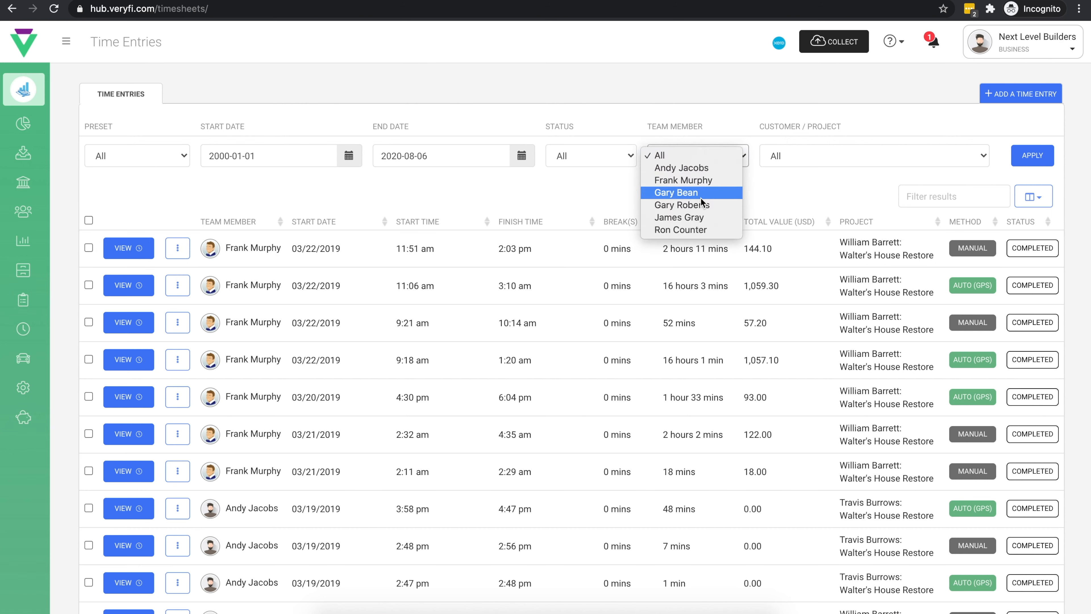
mouse_move(701, 198)
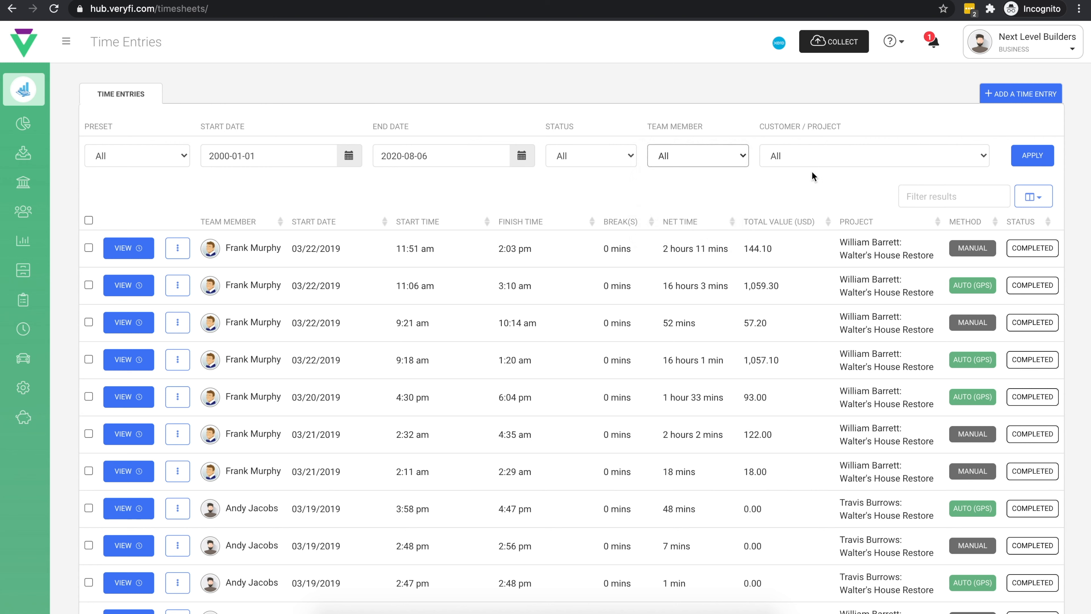
left_click(874, 155)
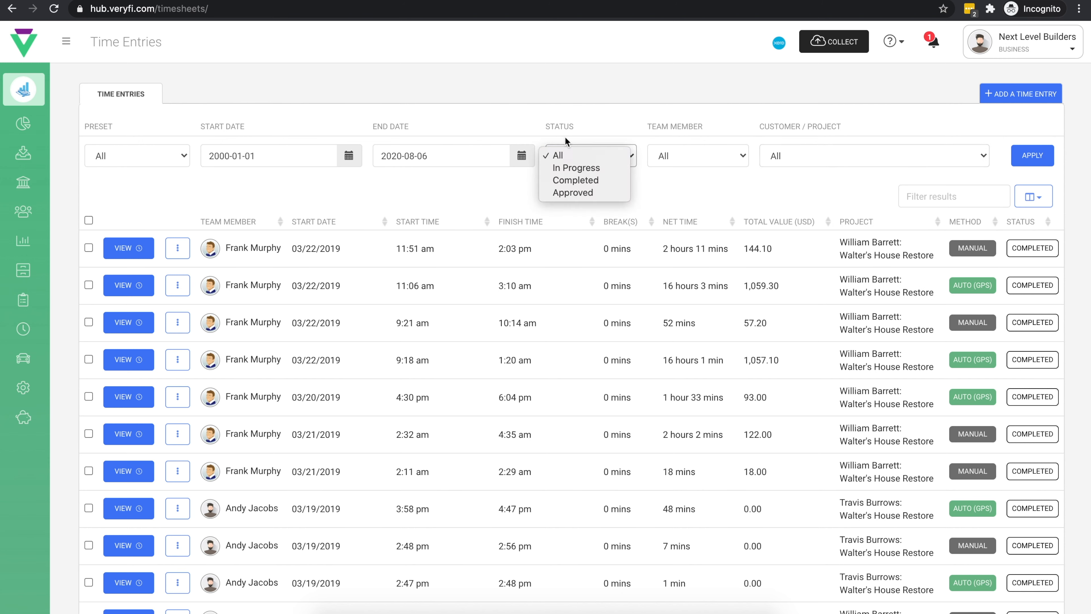
left_click(590, 156)
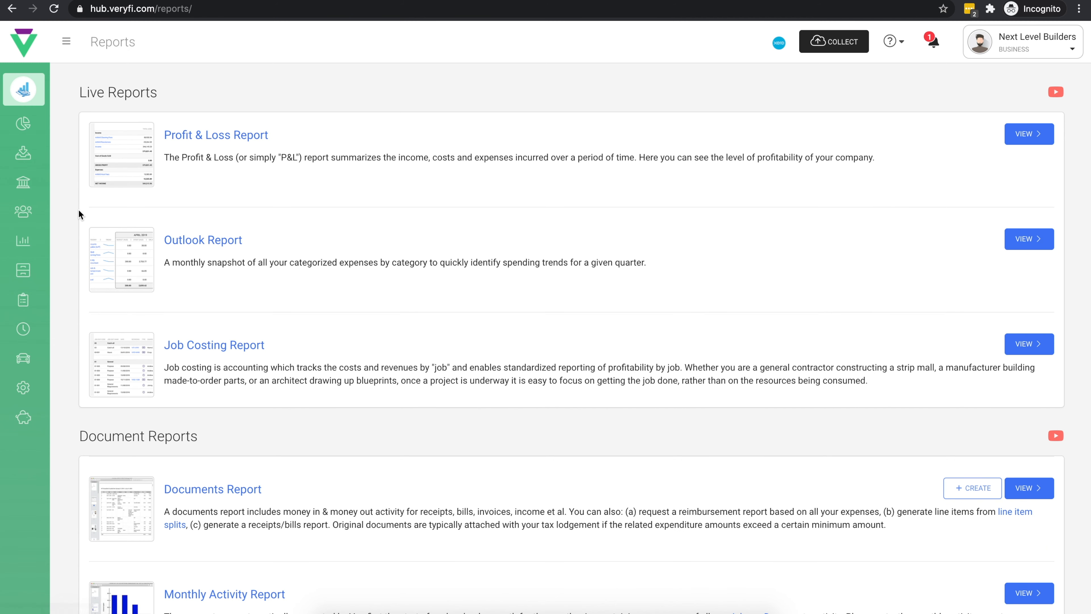
mouse_move(1014, 156)
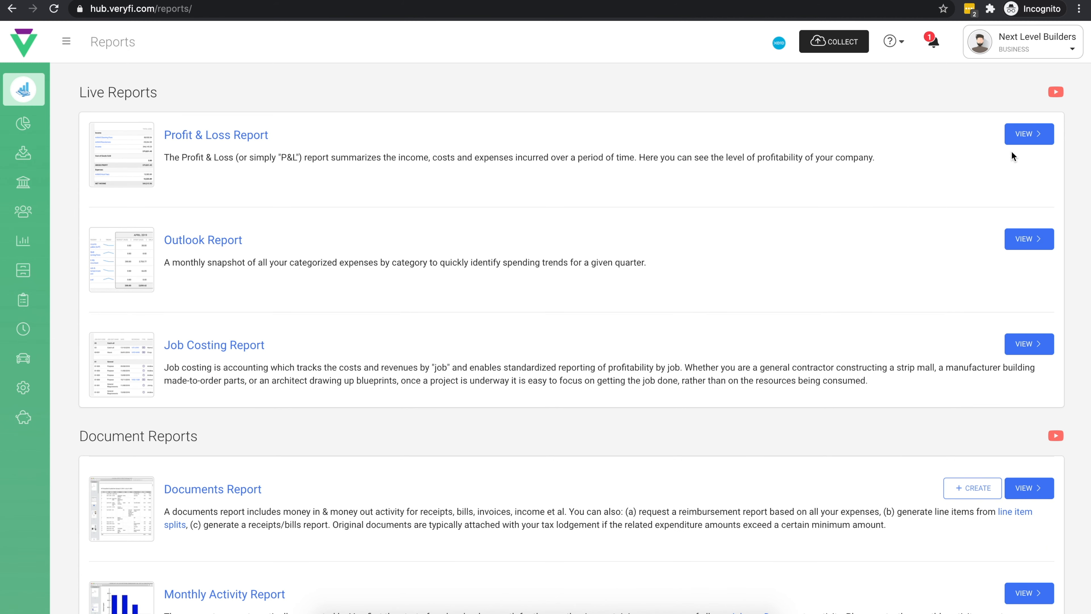
Step: View the Profit & Loss report: $3,850 income, $2,276.84 COGS, $1,573.16 gross profit
left_click(1029, 134)
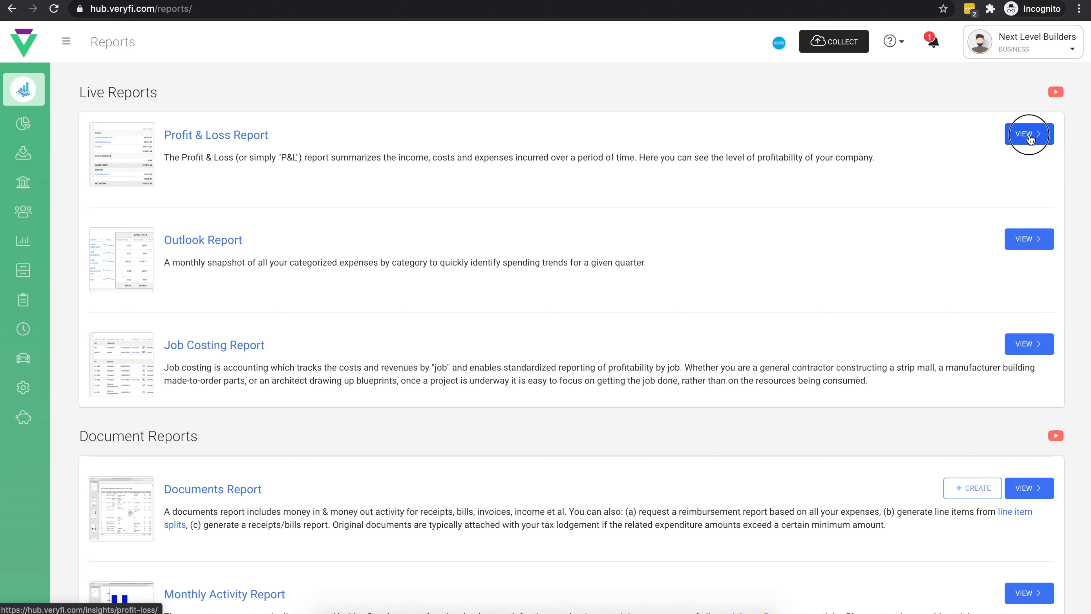
left_click(1029, 134)
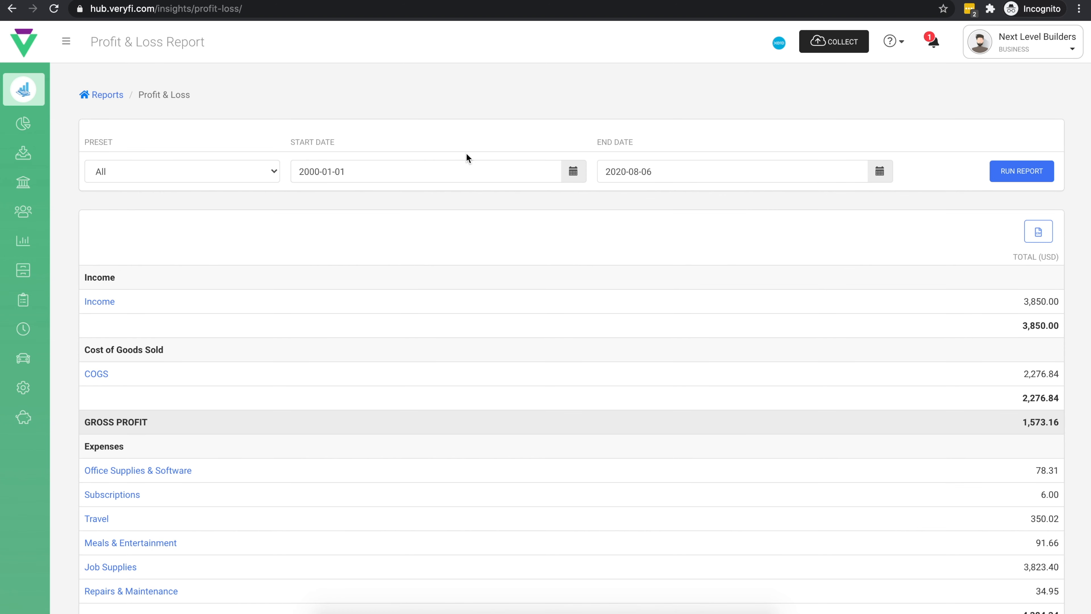
scroll("down", 3)
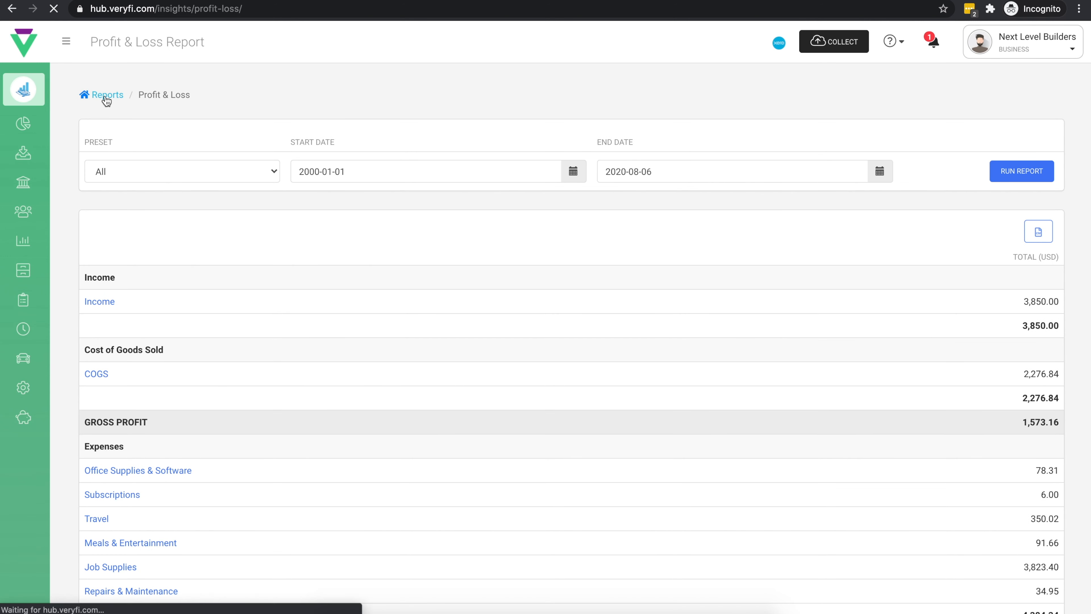
left_click(106, 95)
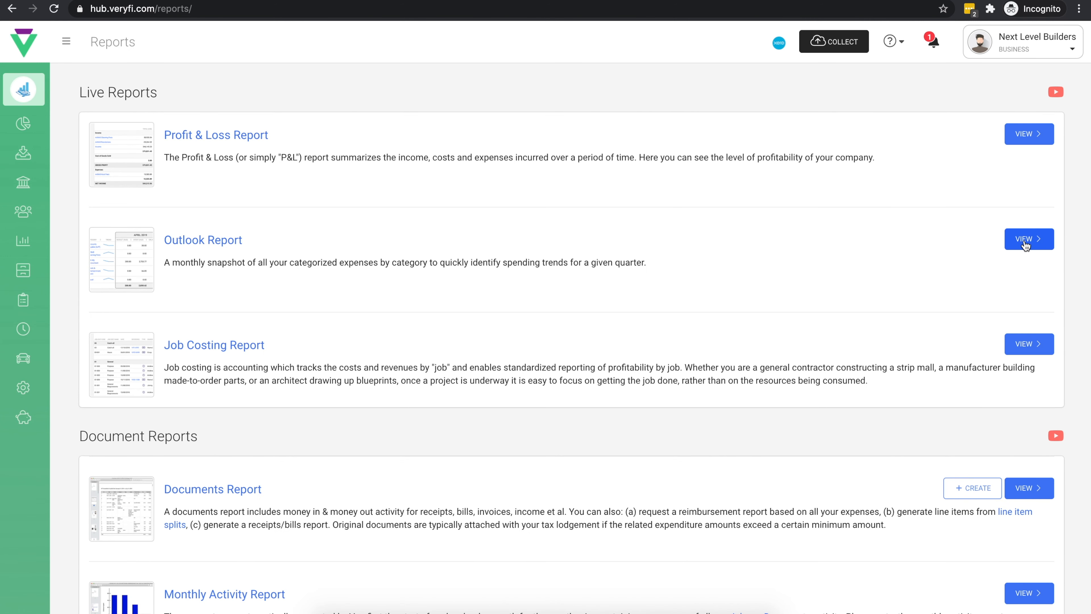
left_click(1029, 239)
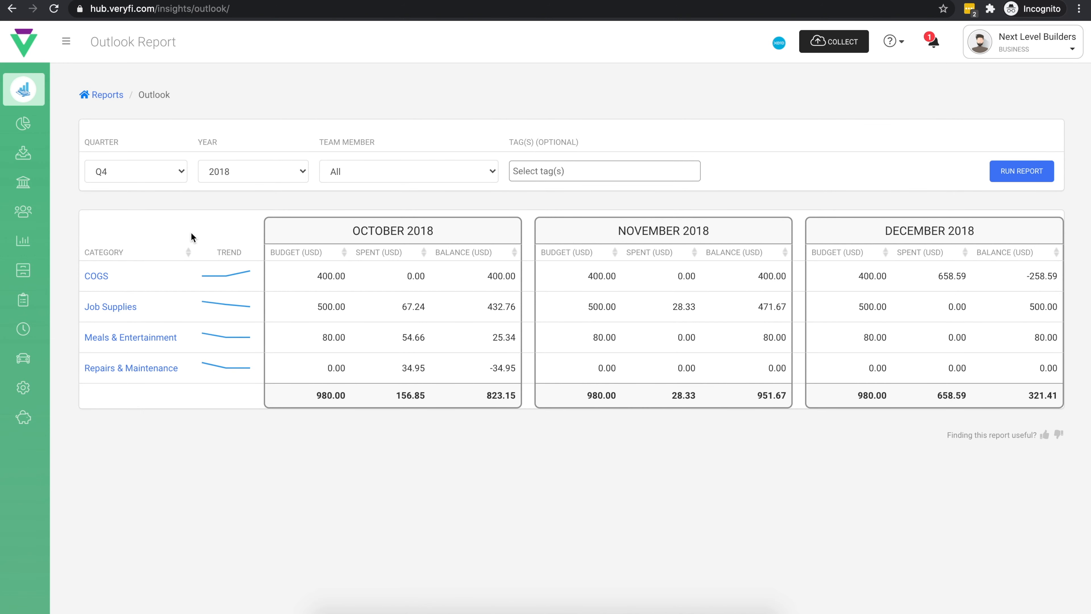
left_click(409, 171)
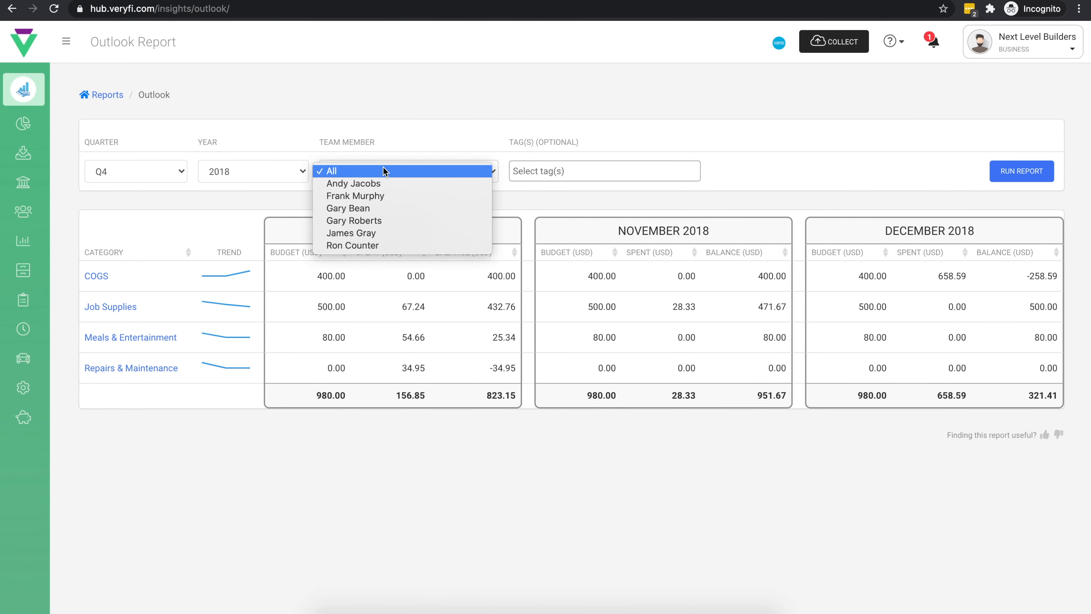
mouse_move(361, 173)
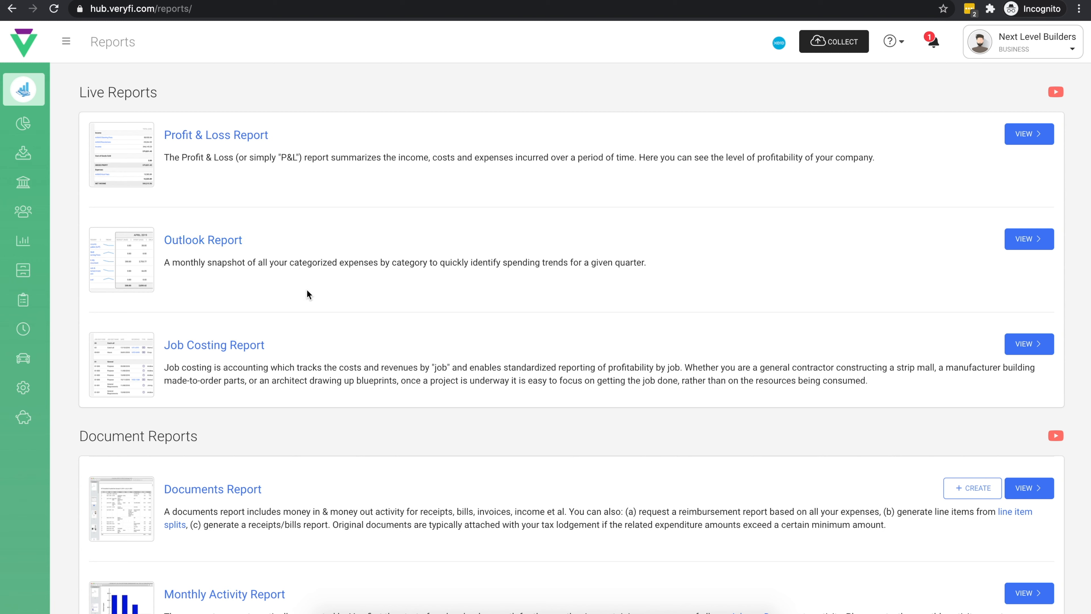
left_click(1029, 344)
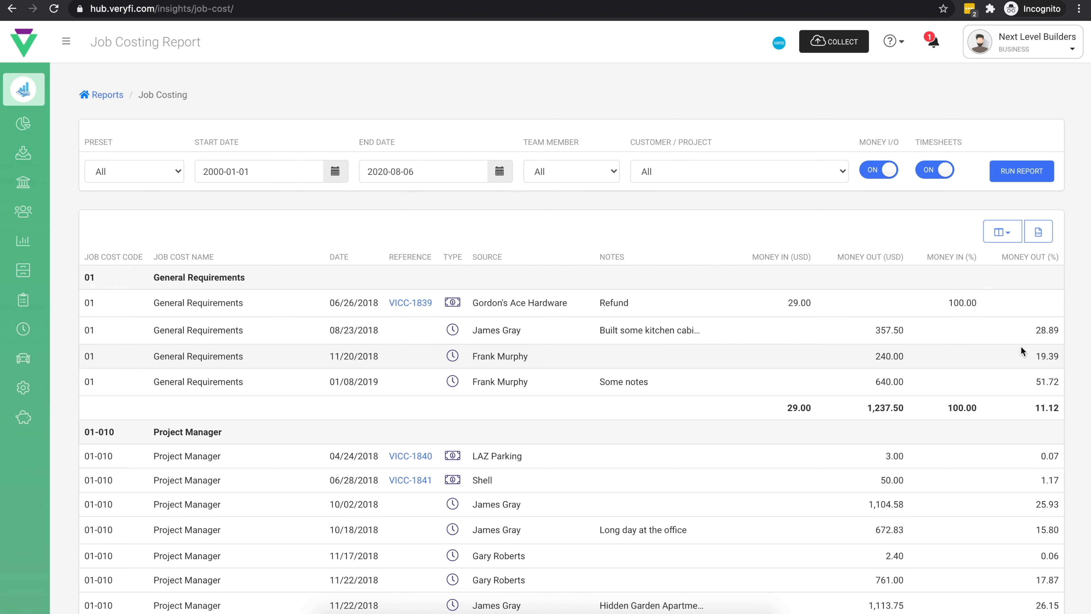
scroll("down", 3)
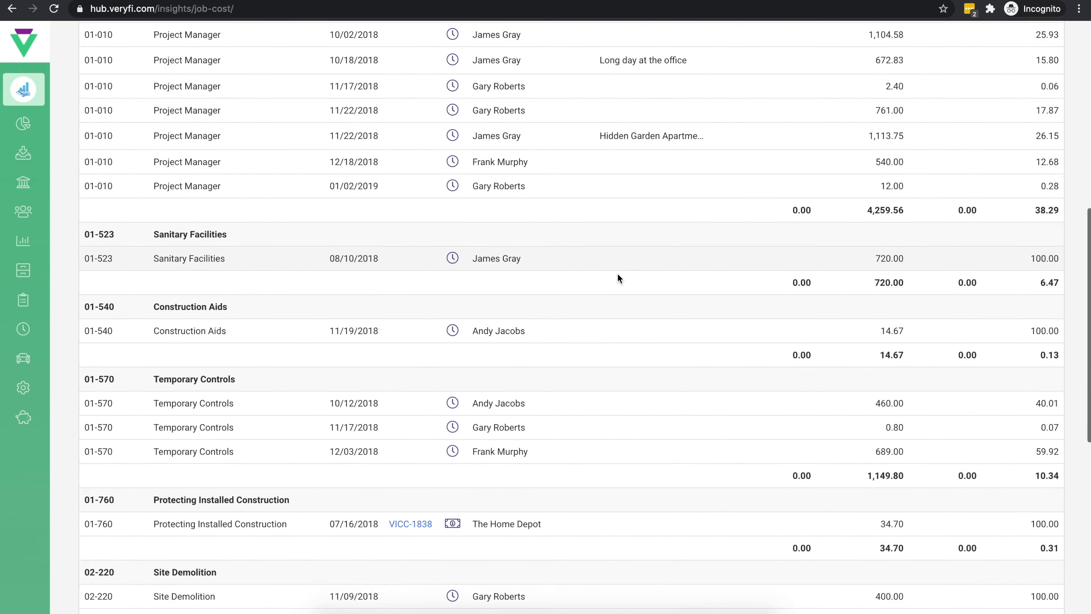
scroll("down", 3)
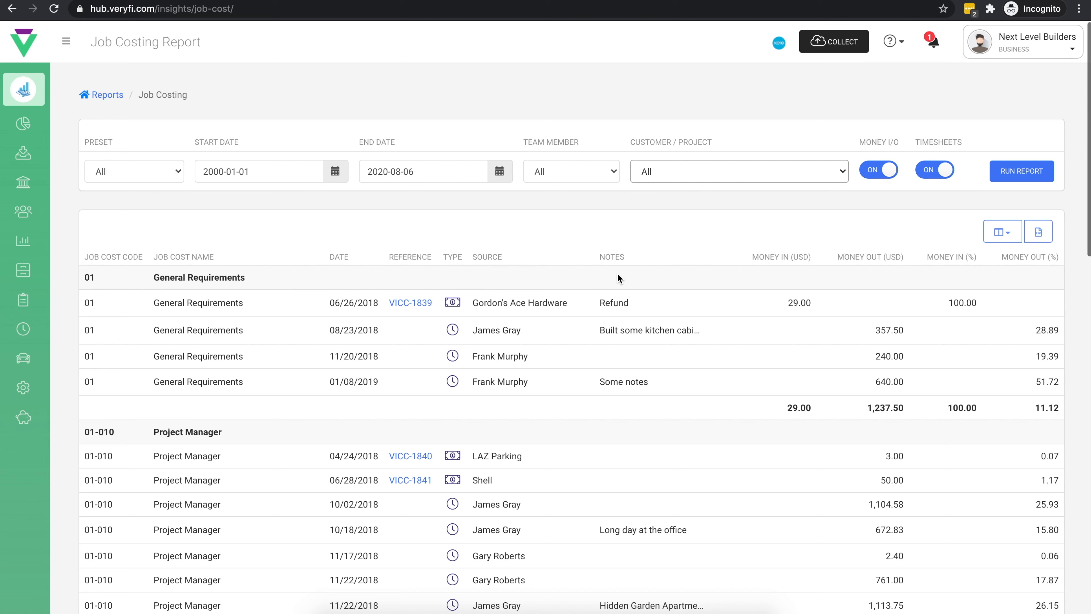
left_click(570, 171)
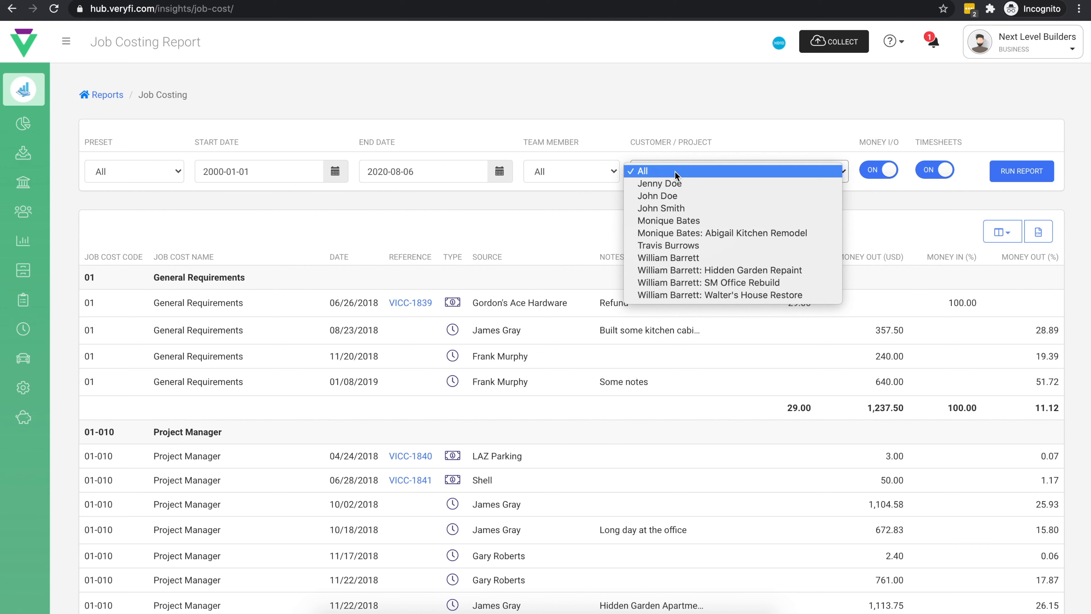
left_click(738, 171)
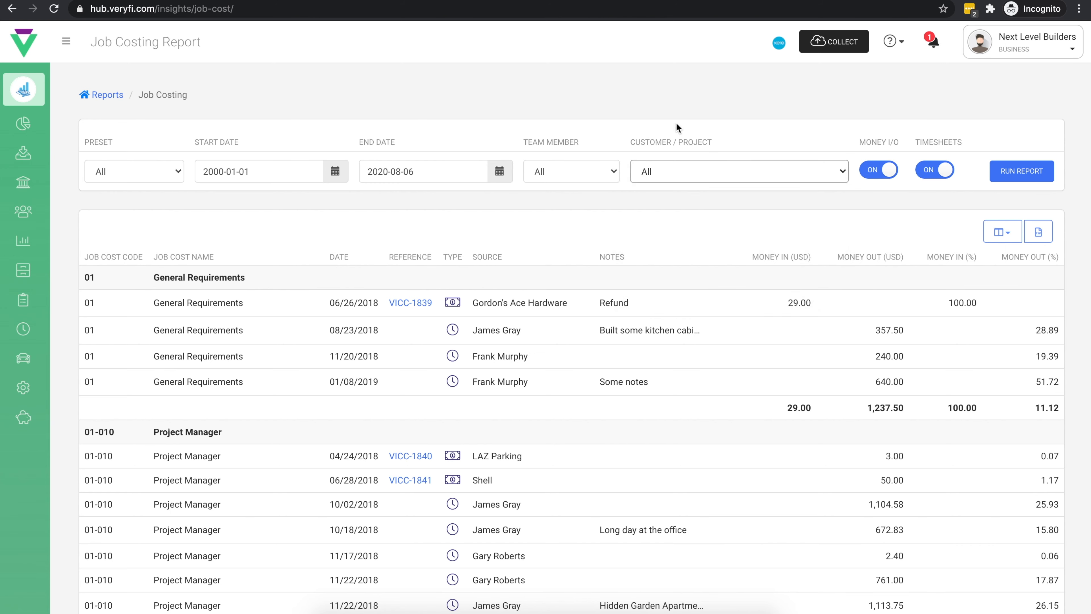
left_click(105, 95)
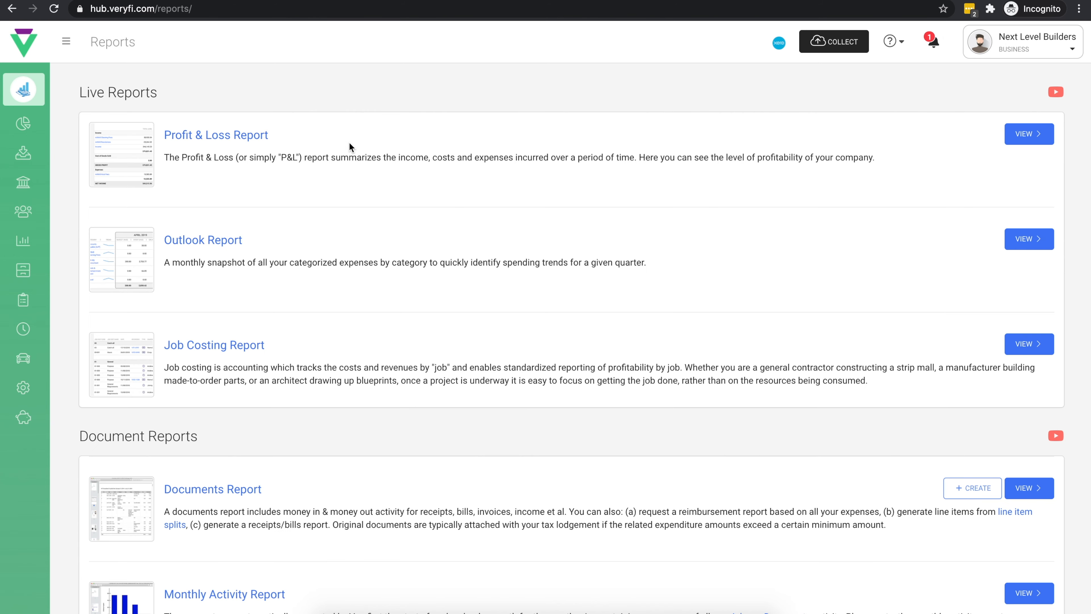
scroll("down", 3)
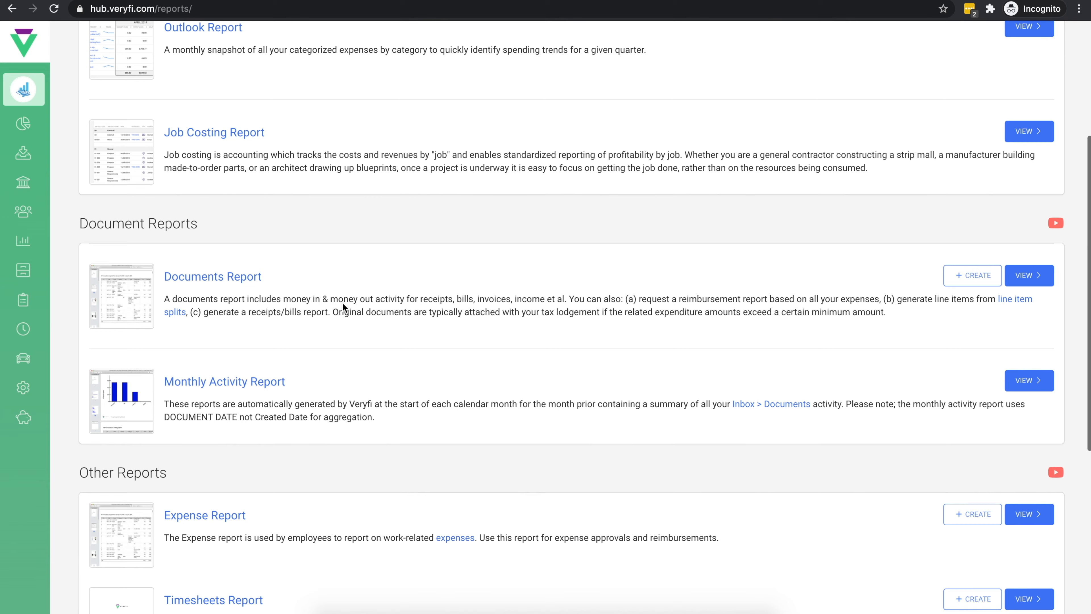
scroll("down", 3)
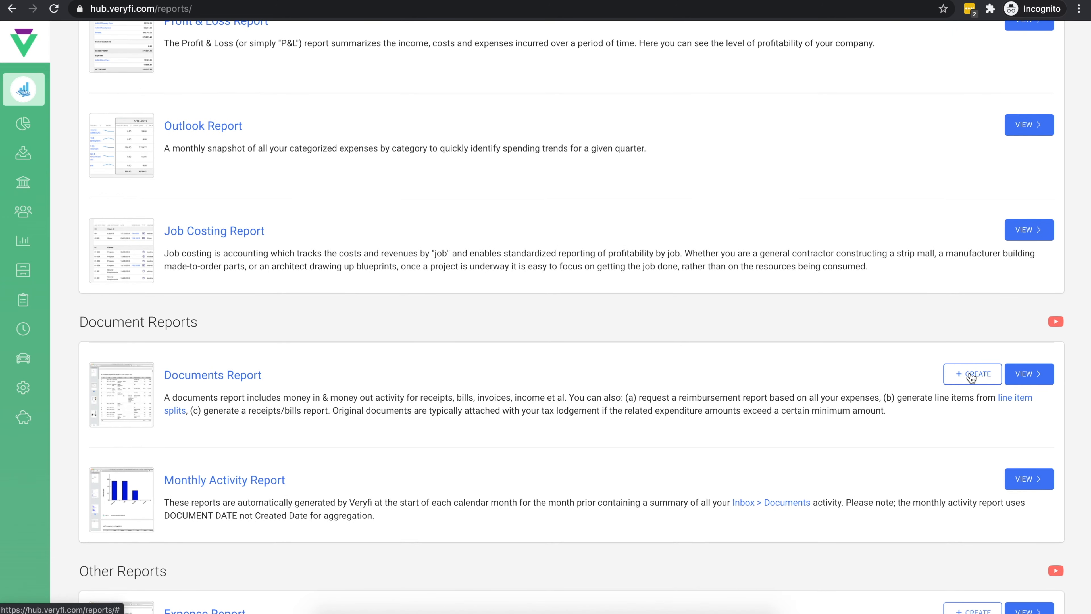
left_click(972, 374)
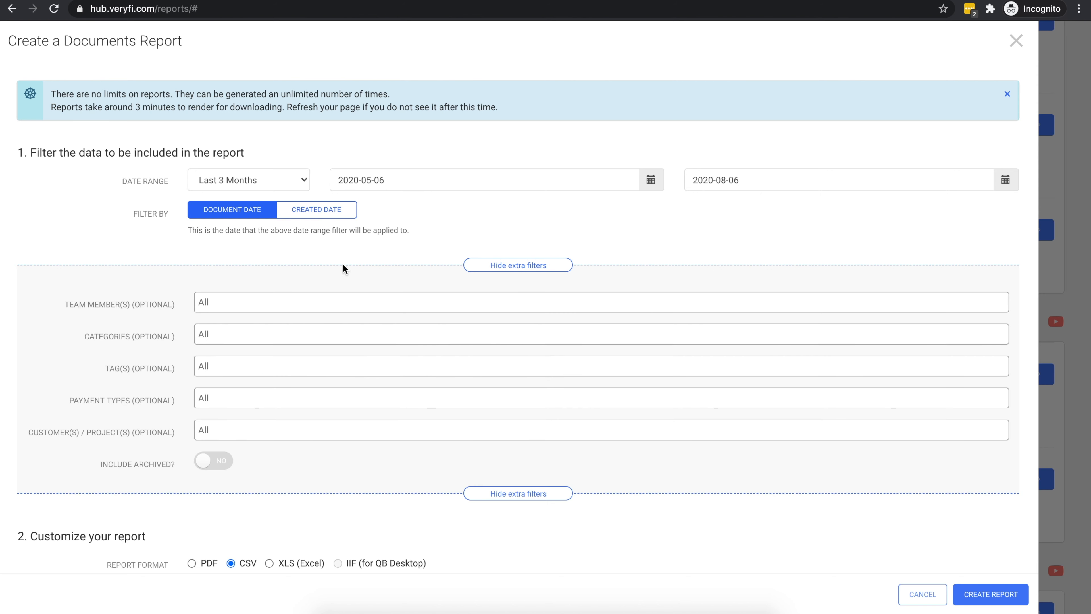
mouse_move(251, 306)
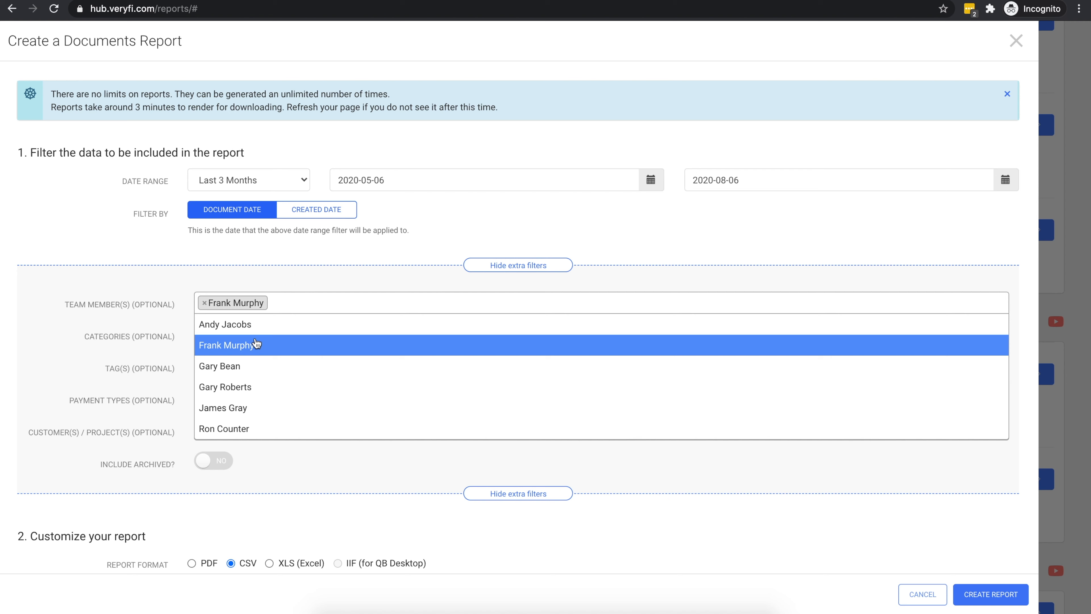
left_click(225, 387)
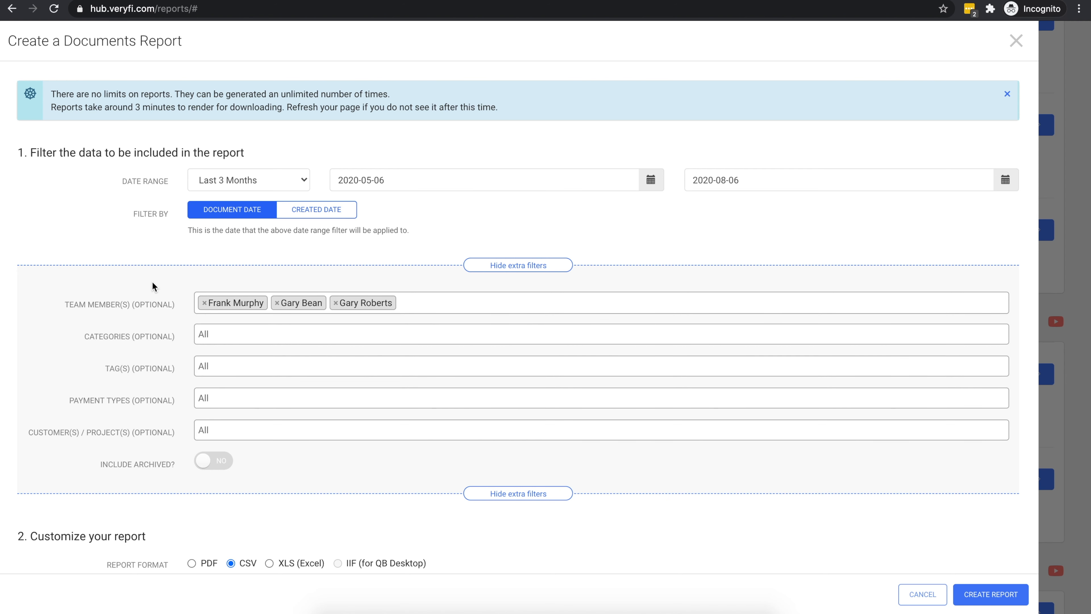
mouse_move(896, 583)
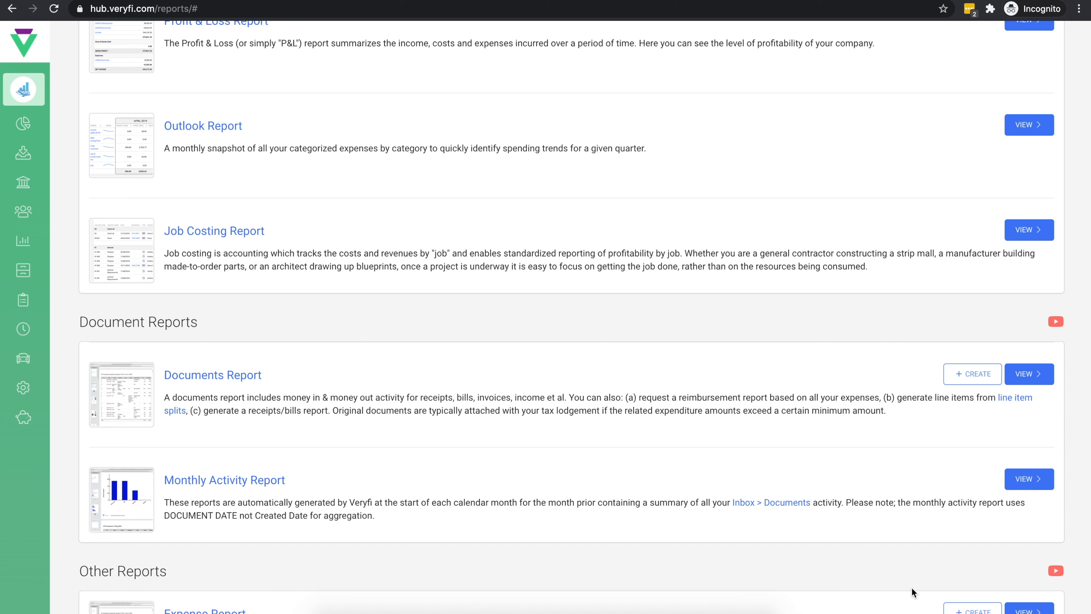
mouse_move(775, 47)
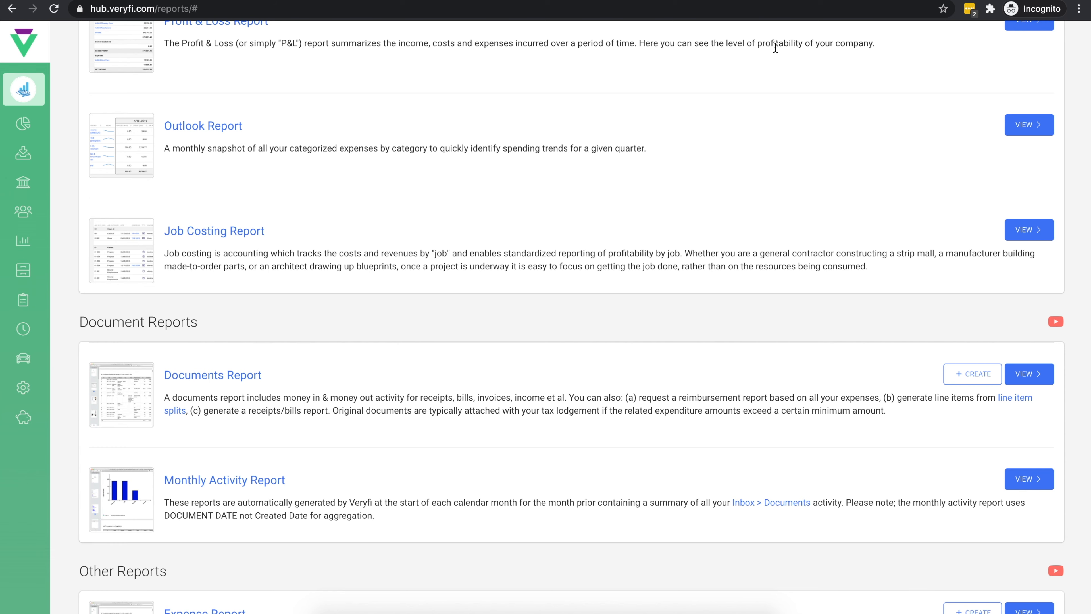